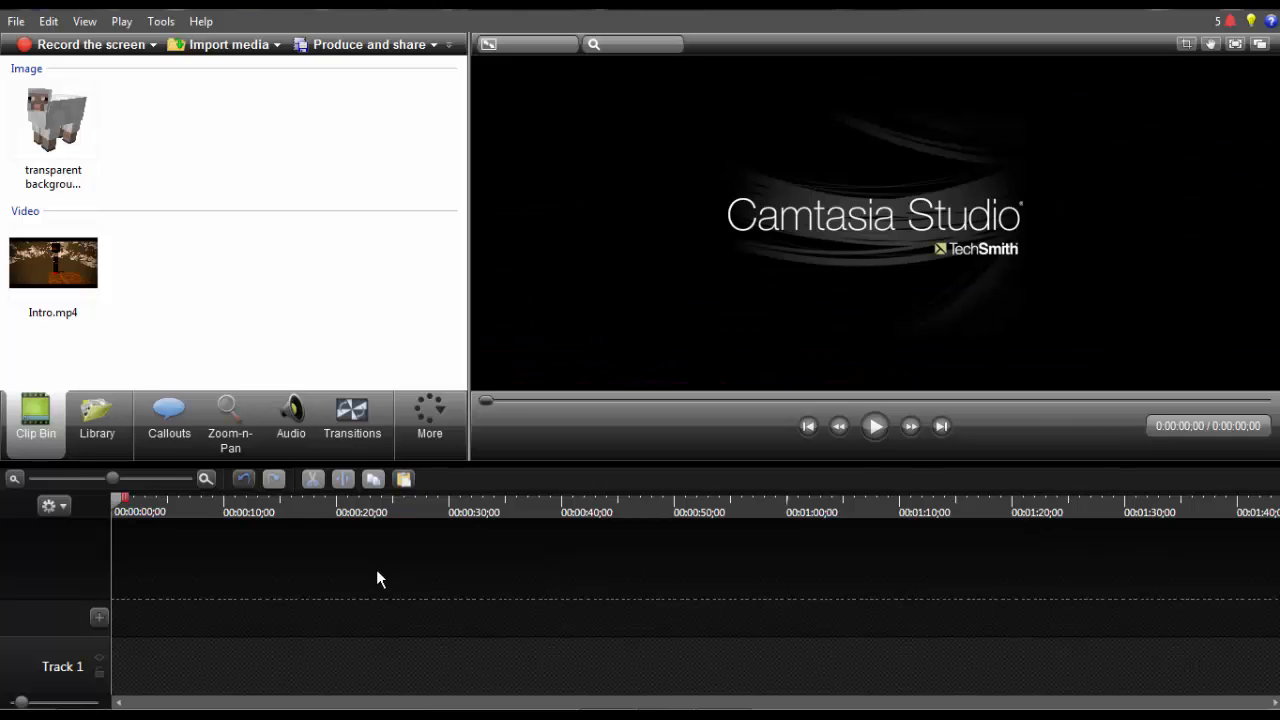
mouse_move(150, 260)
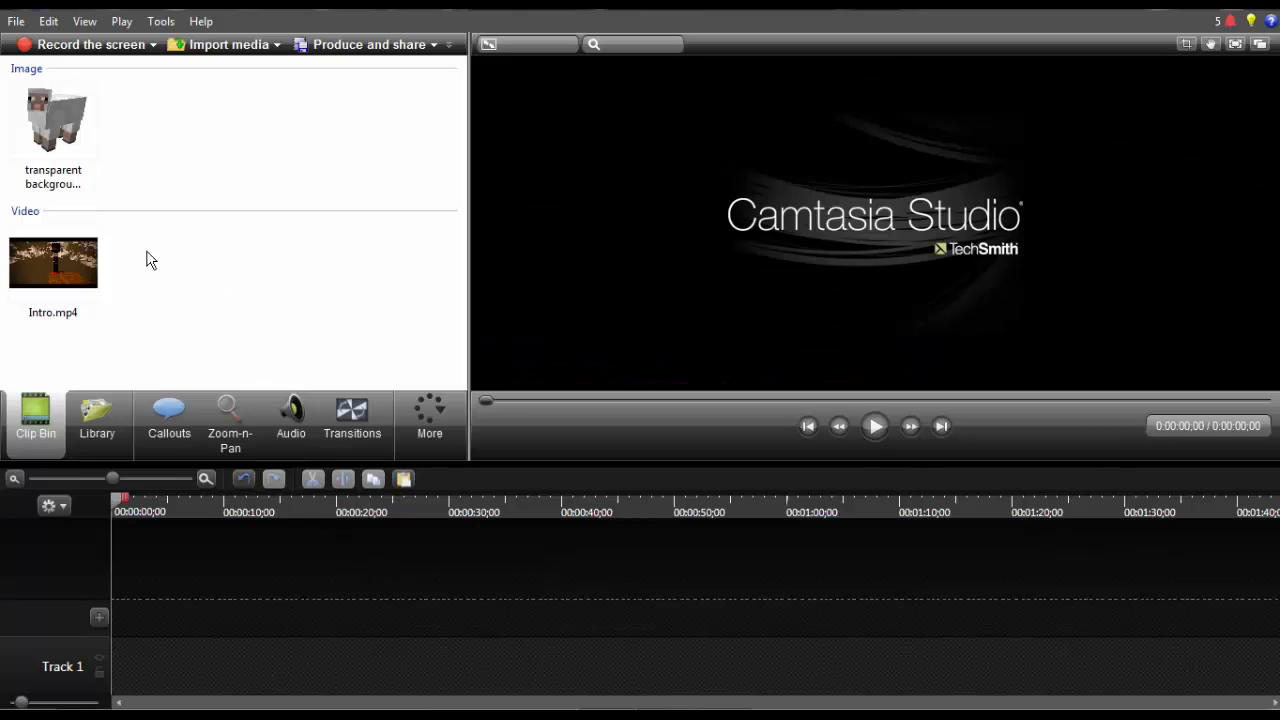
mouse_move(220, 254)
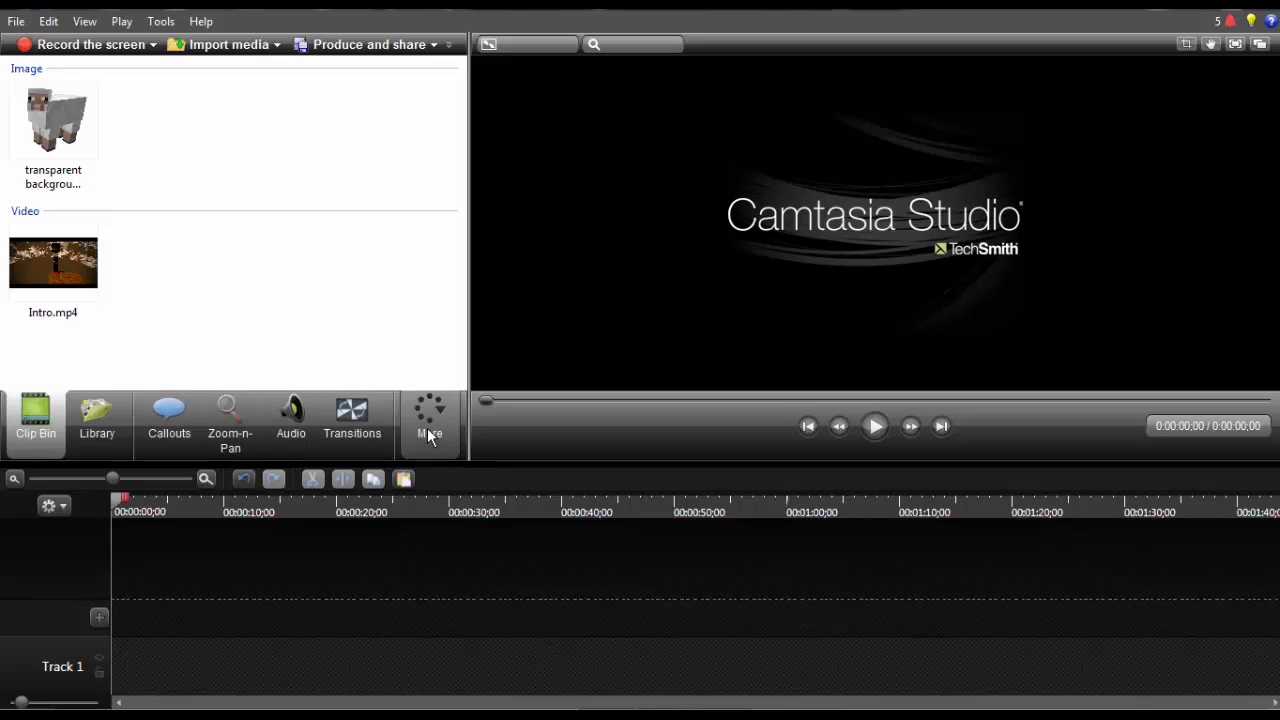
Step: Add the Visual Properties panel to the editing features and return to the Clip Bin
left_click(428, 414)
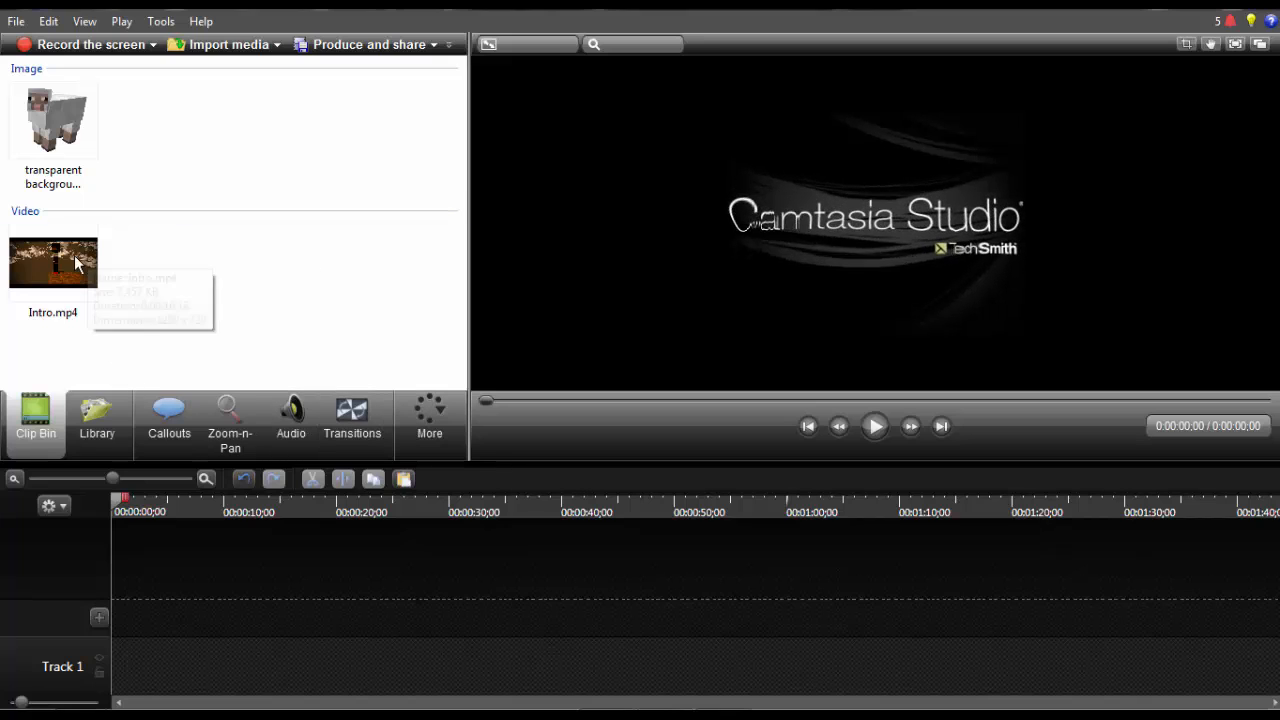
mouse_move(320, 166)
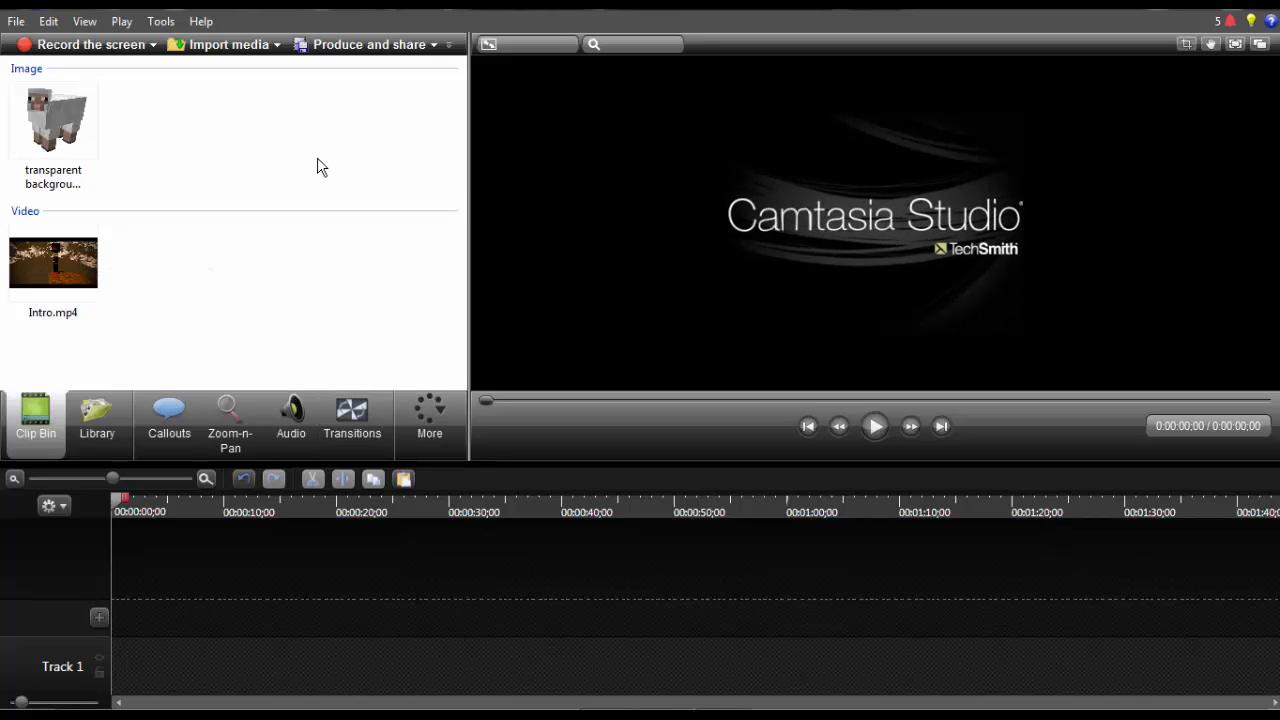
mouse_move(408, 180)
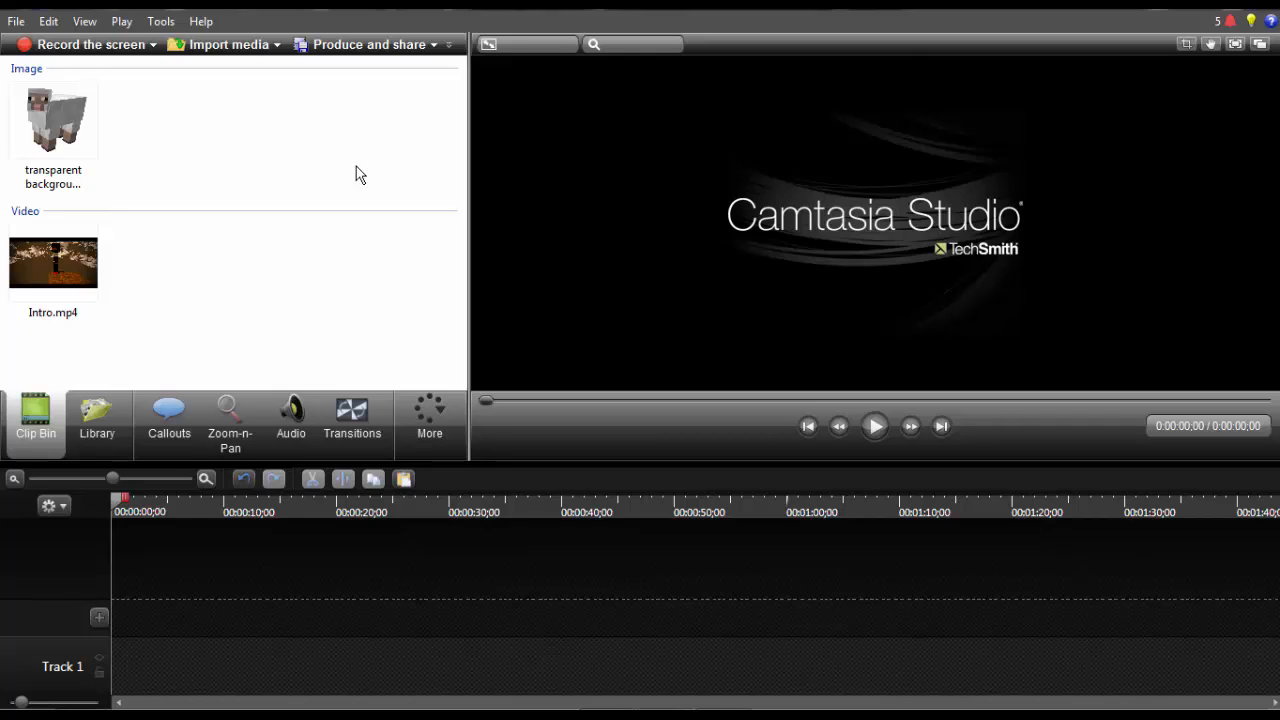
mouse_move(260, 332)
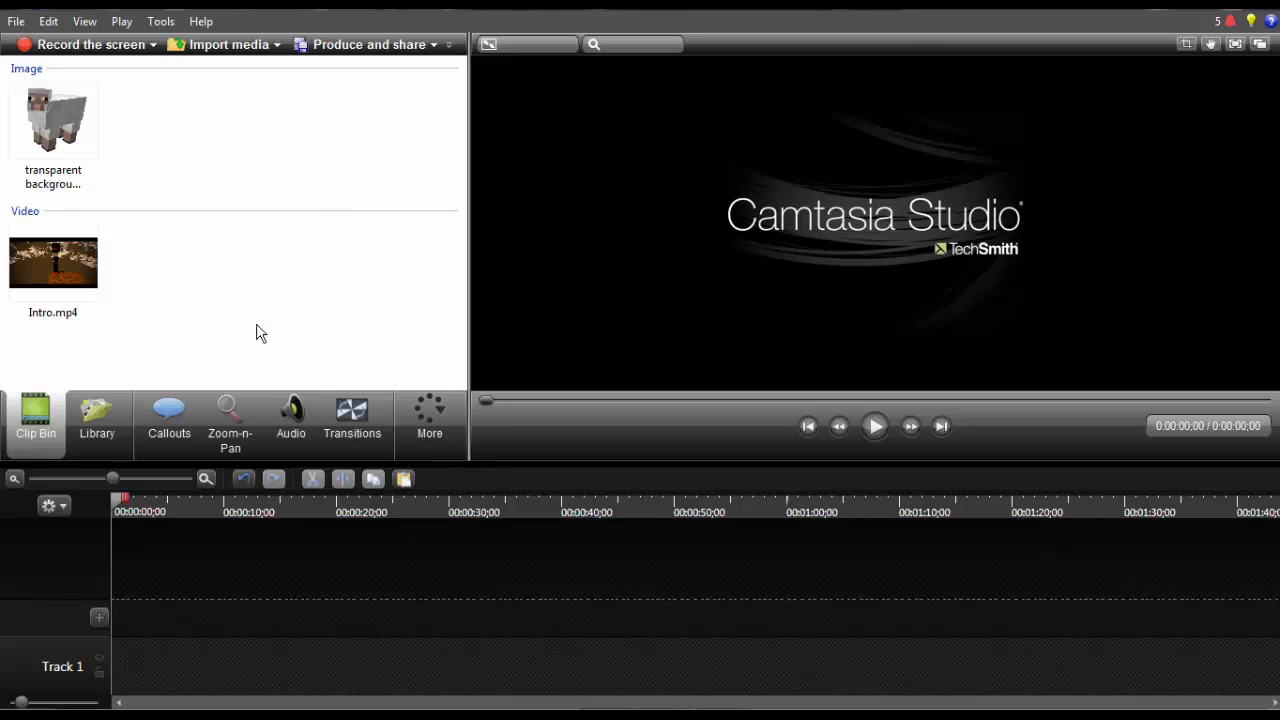
left_click(428, 414)
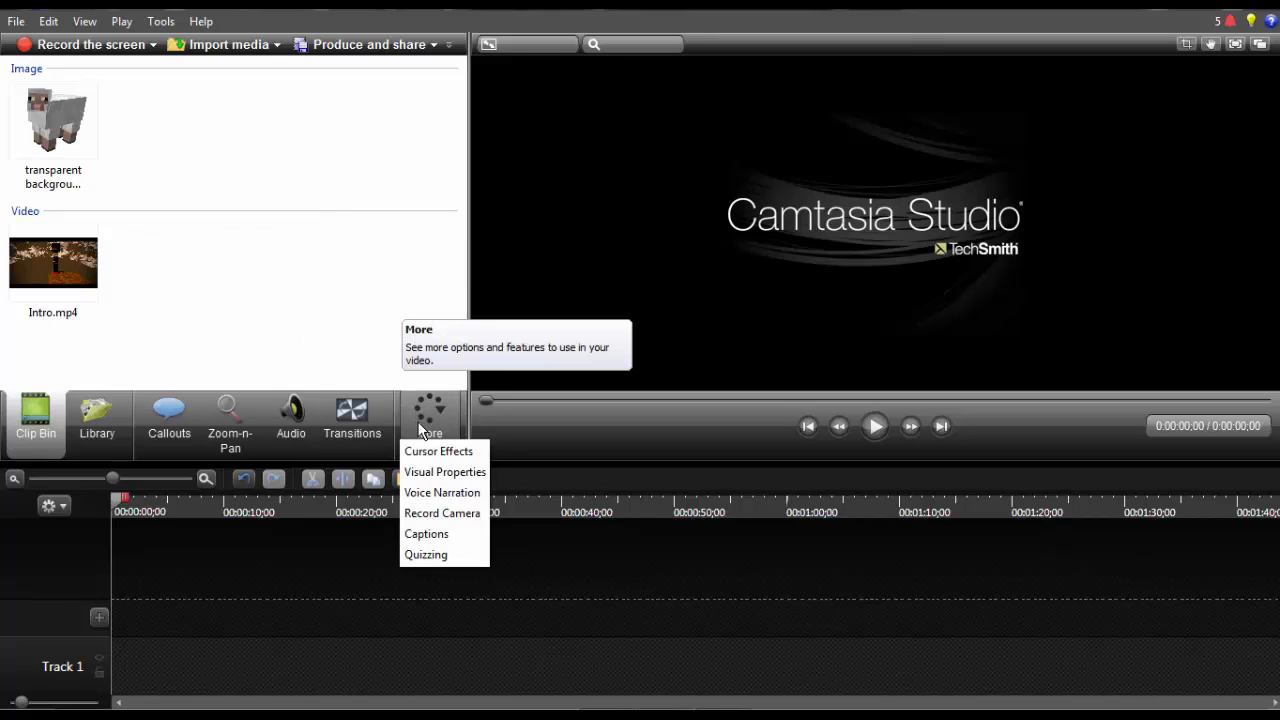
left_click(444, 472)
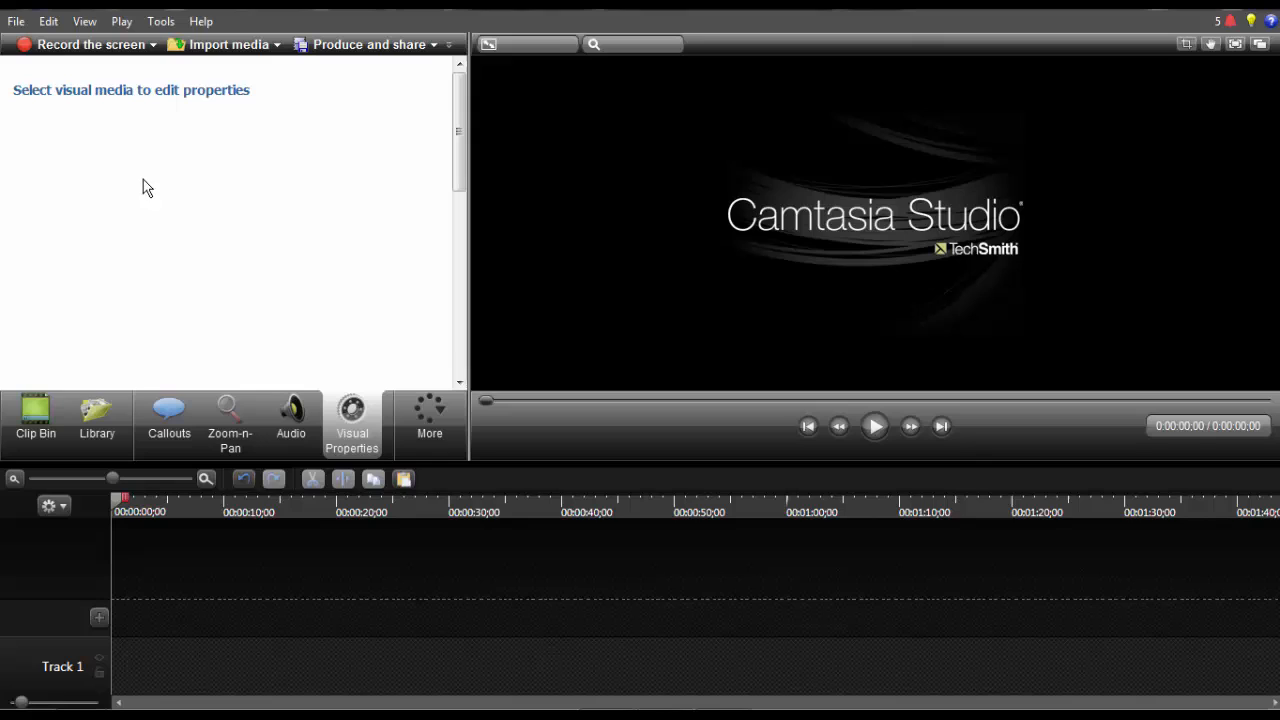
left_click(36, 420)
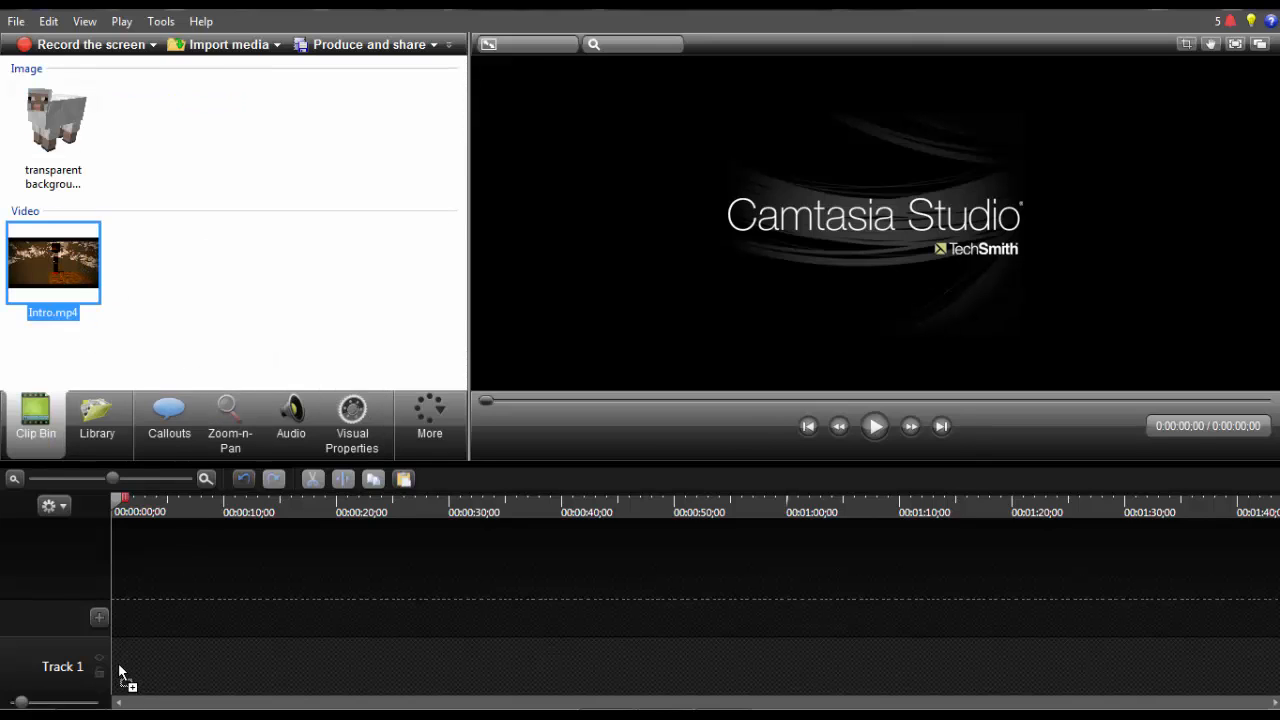
Step: Place Intro.mp4 on Track 1 and select the transparent sheep image in the Clip Bin
left_click_drag(52, 260, 170, 664)
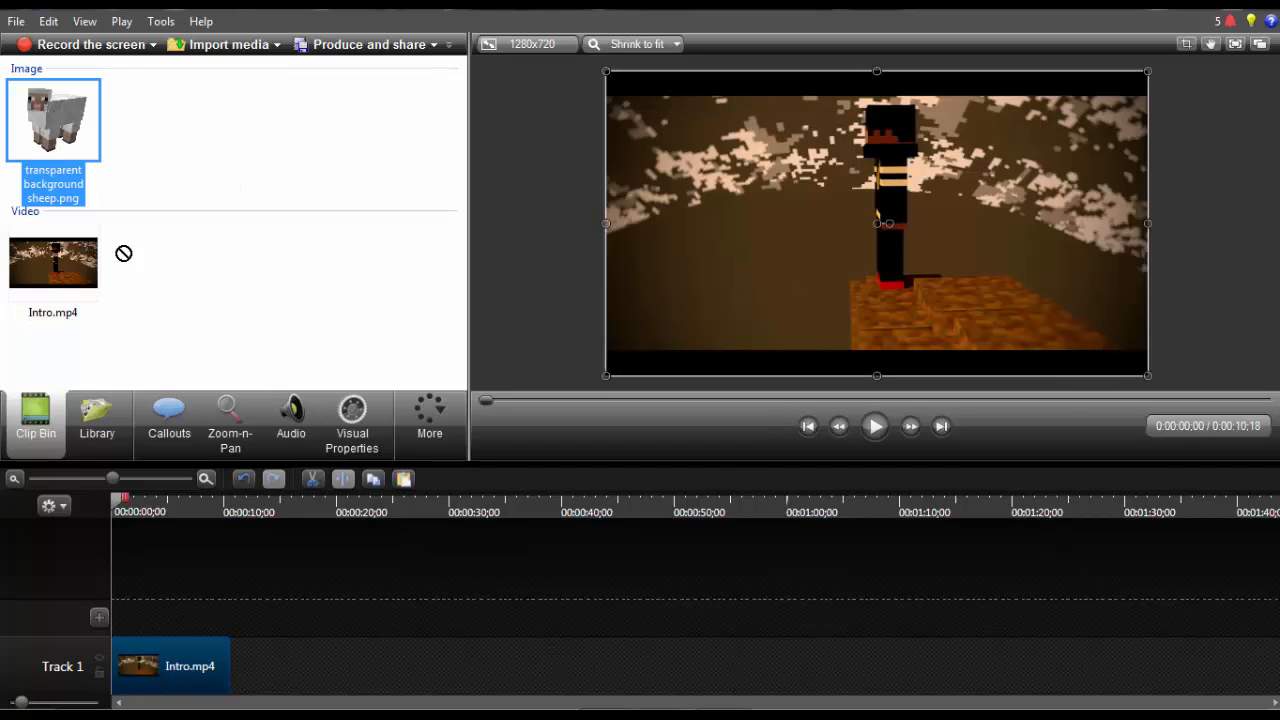
mouse_move(78, 124)
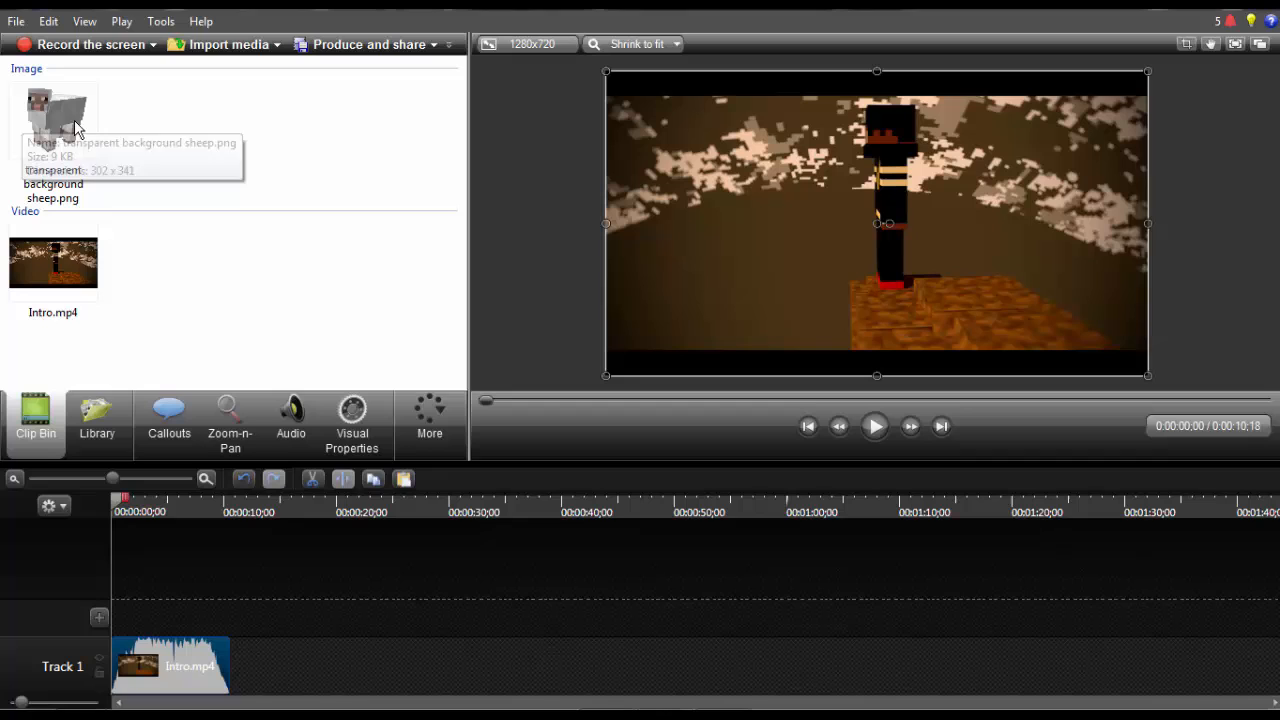
mouse_move(136, 510)
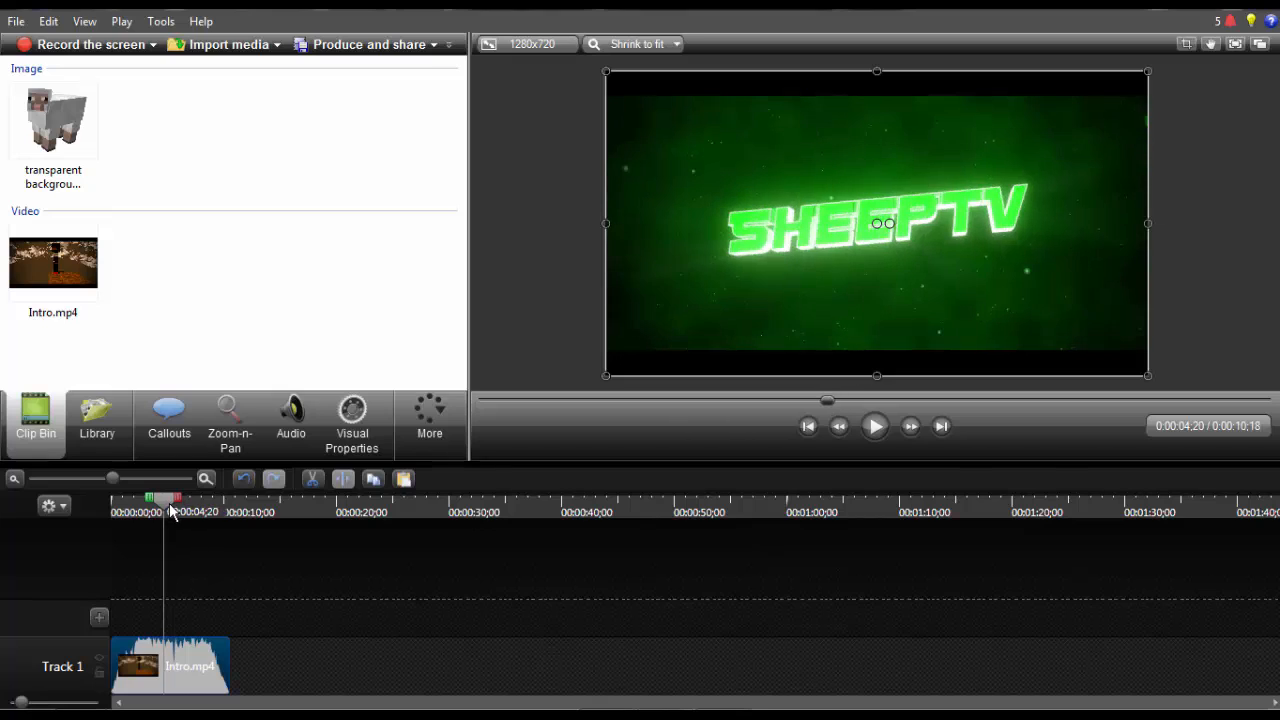
left_click(52, 120)
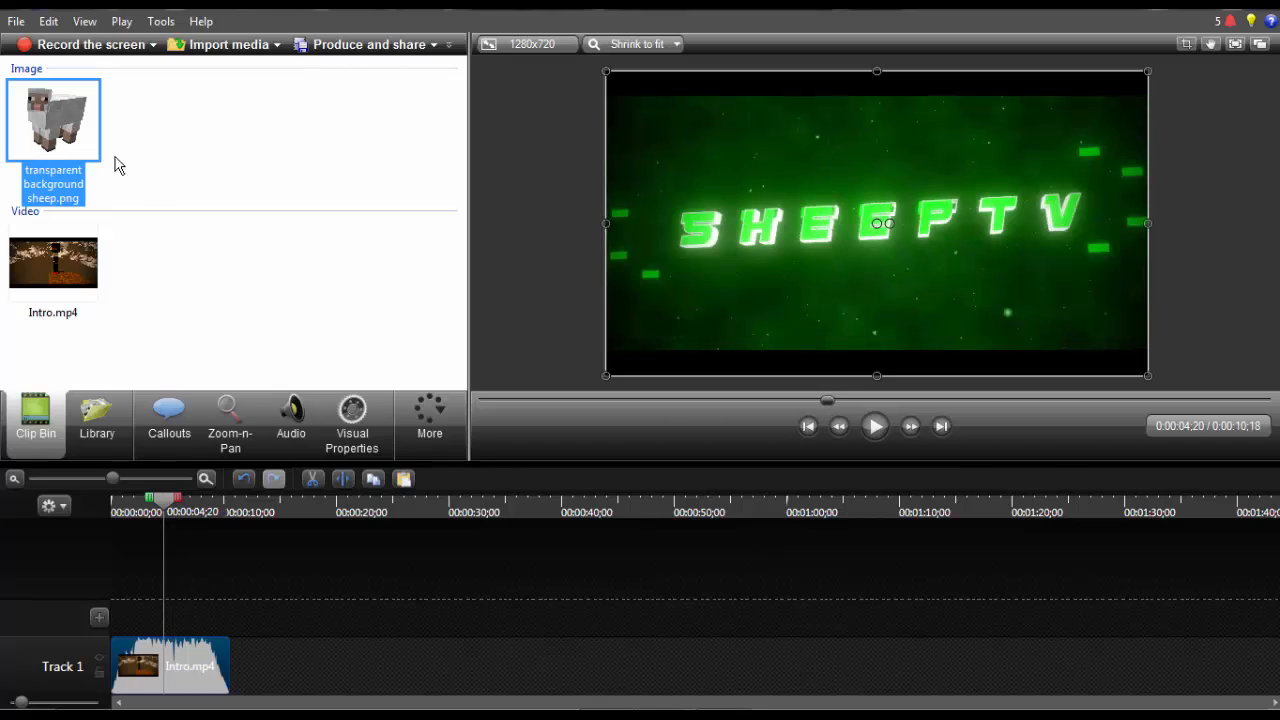
mouse_move(56, 120)
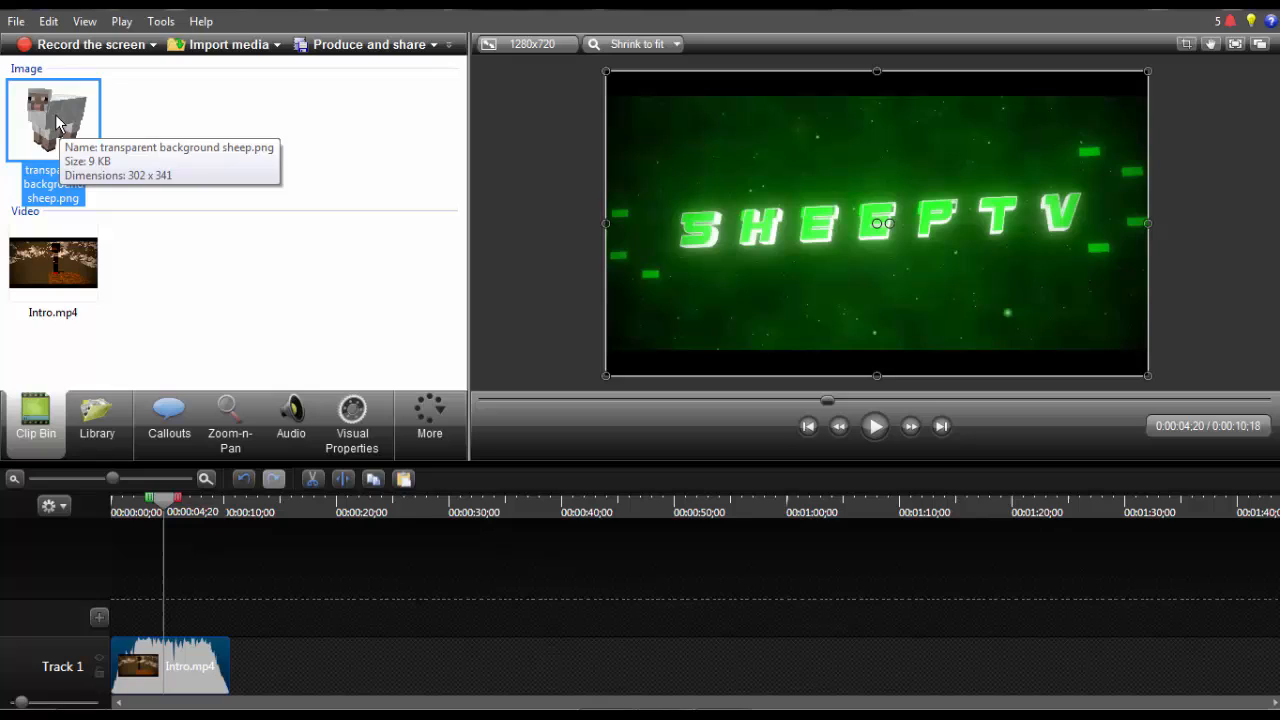
mouse_move(390, 278)
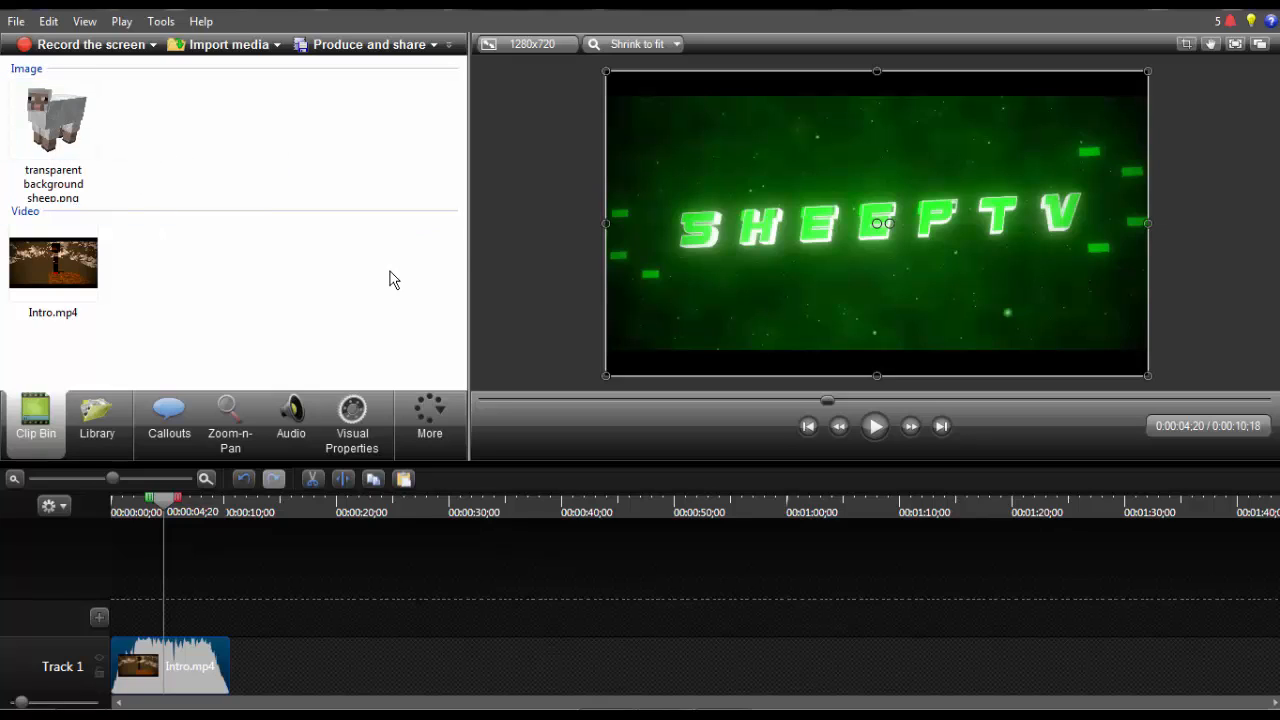
mouse_move(796, 236)
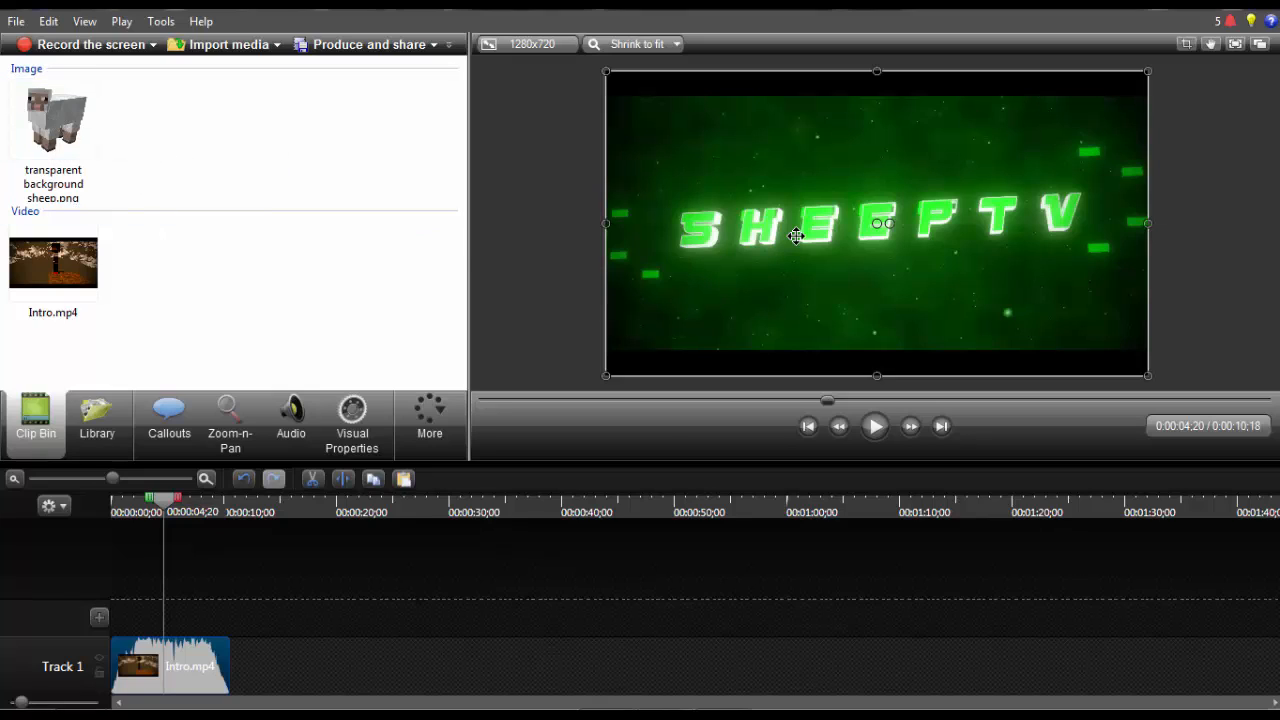
mouse_move(56, 112)
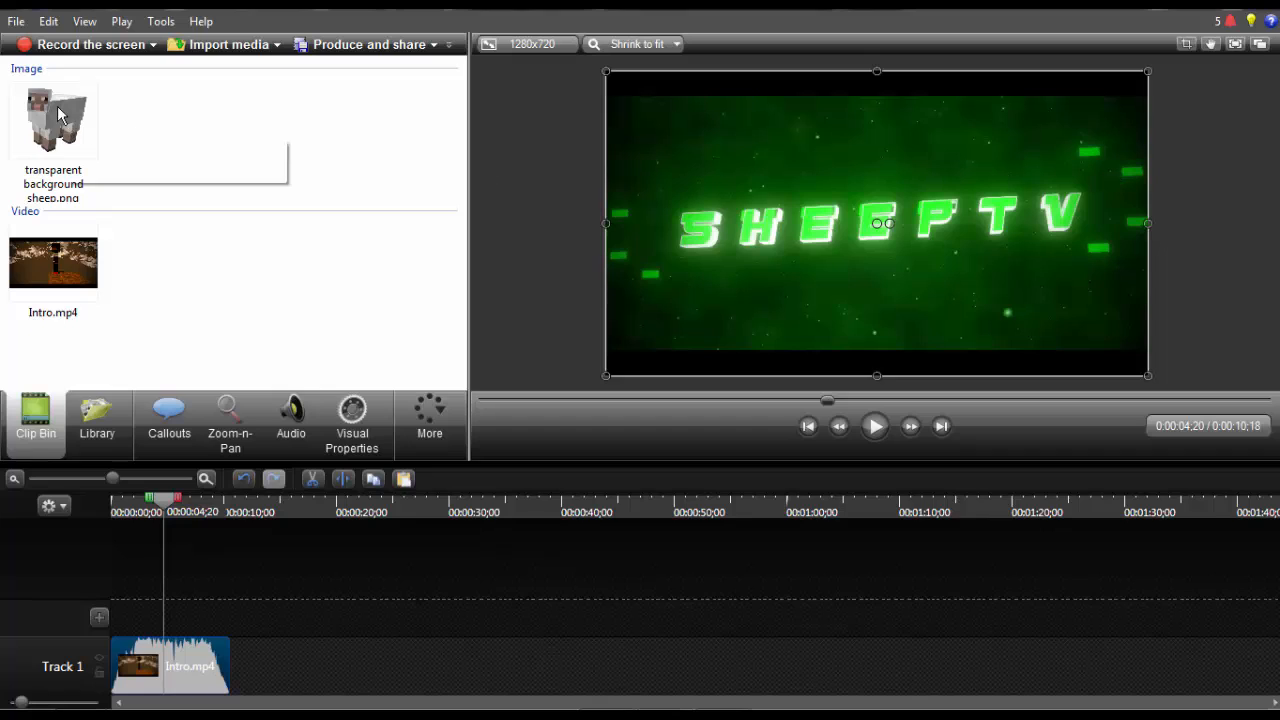
mouse_move(124, 156)
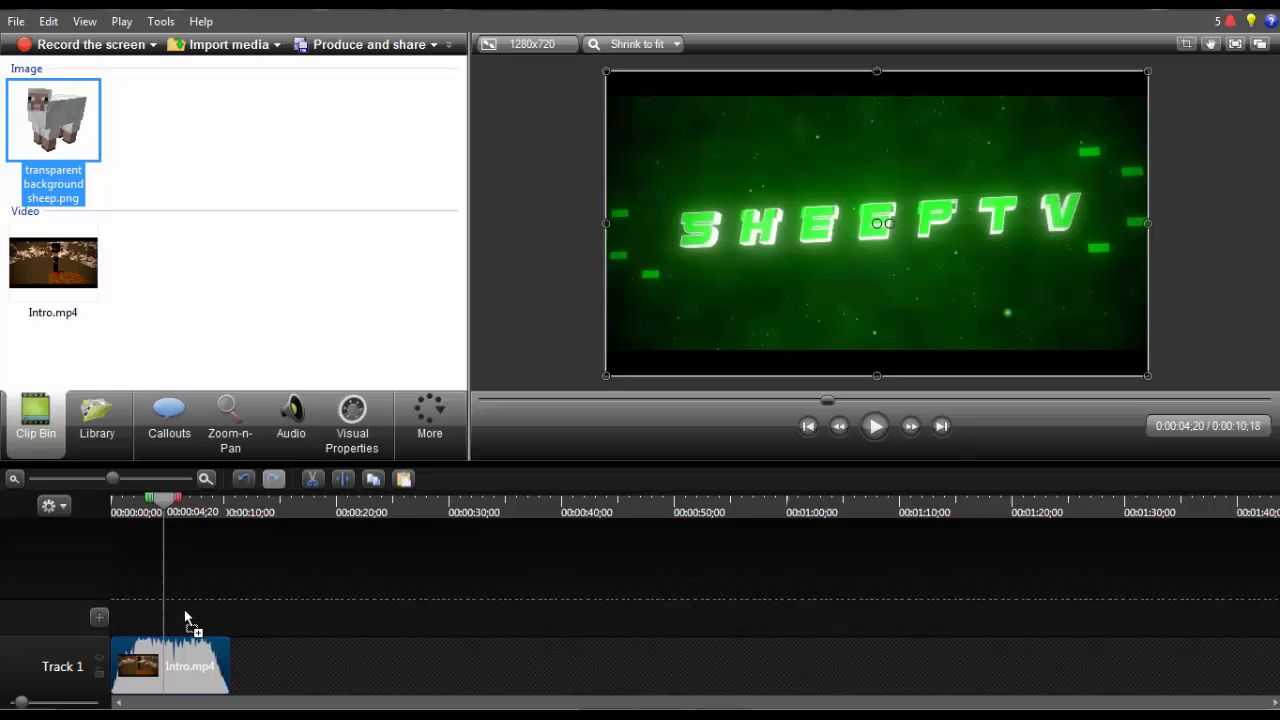
Step: Put the sheep image on Track 2 at the playhead and move it toward the frame's upper left
left_click_drag(52, 120, 170, 608)
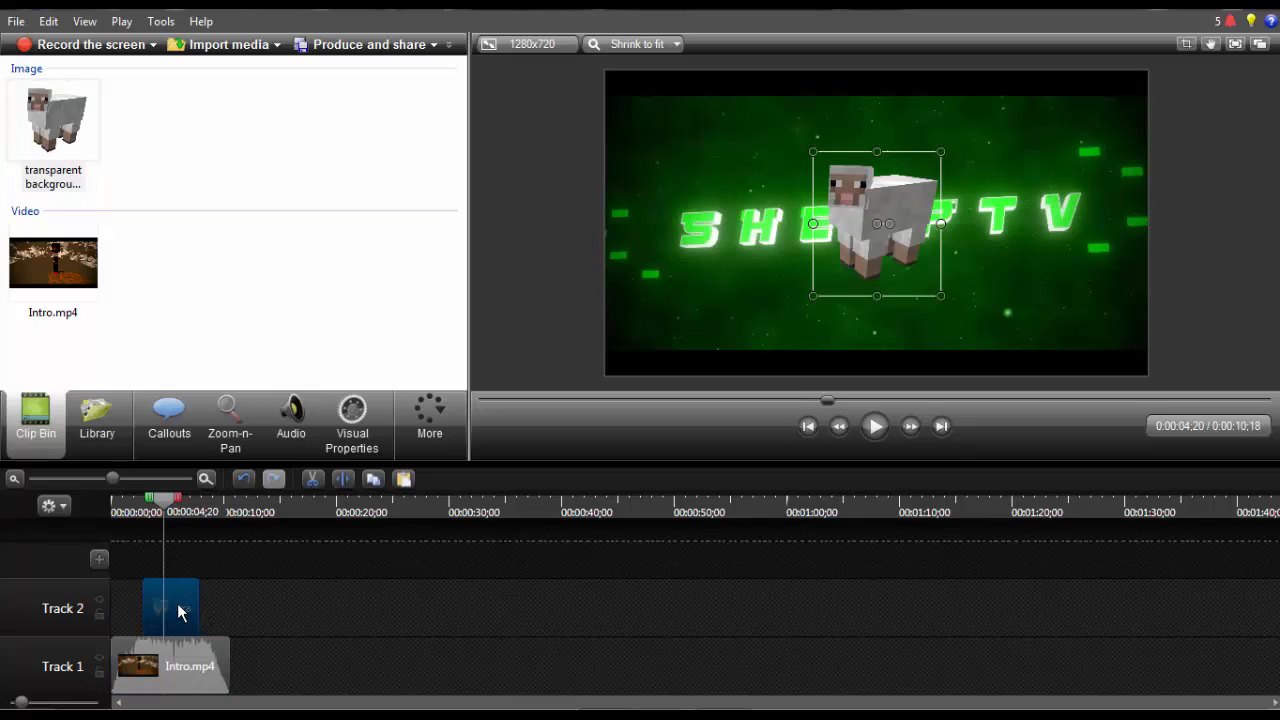
left_click_drag(190, 608, 228, 608)
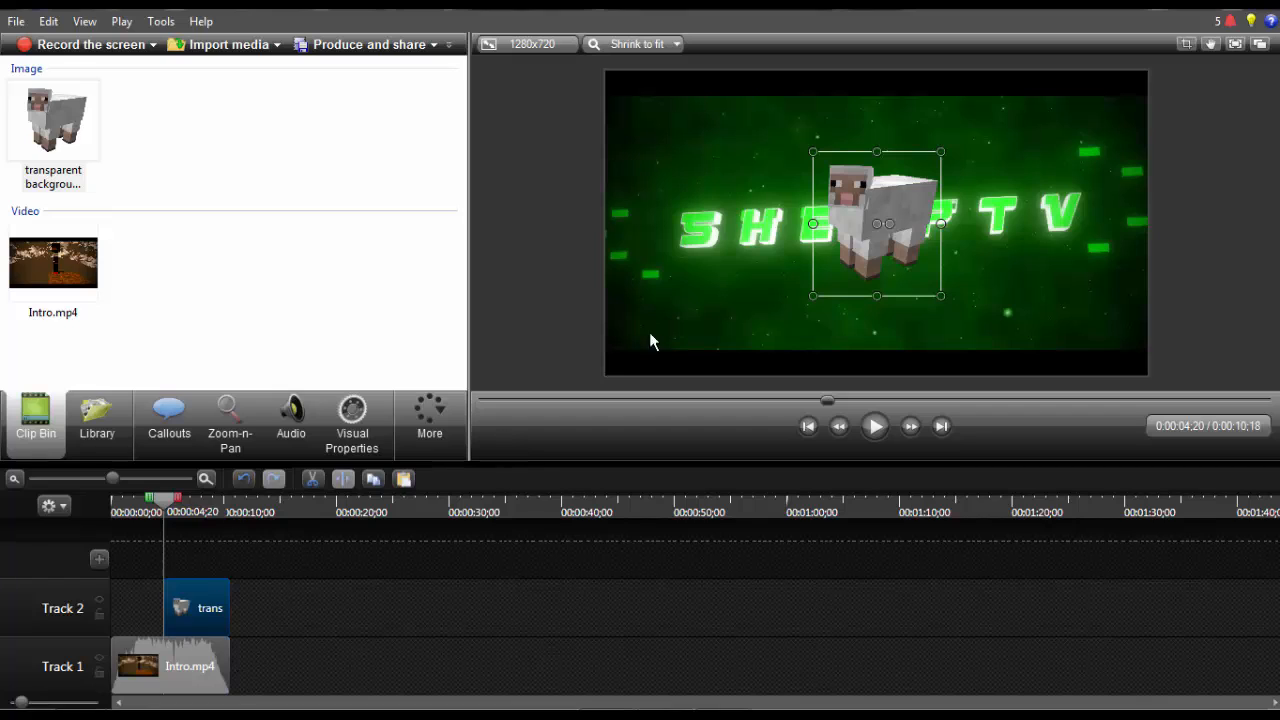
left_click_drag(876, 224, 684, 162)
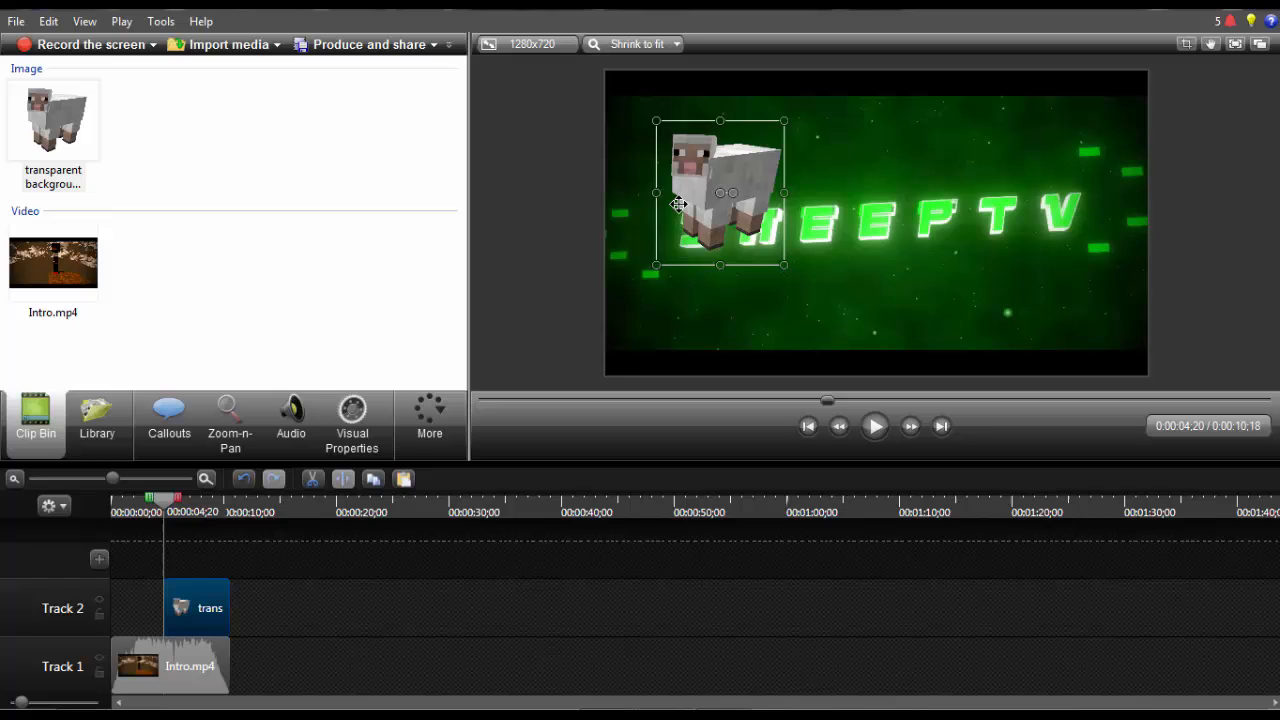
right_click(696, 164)
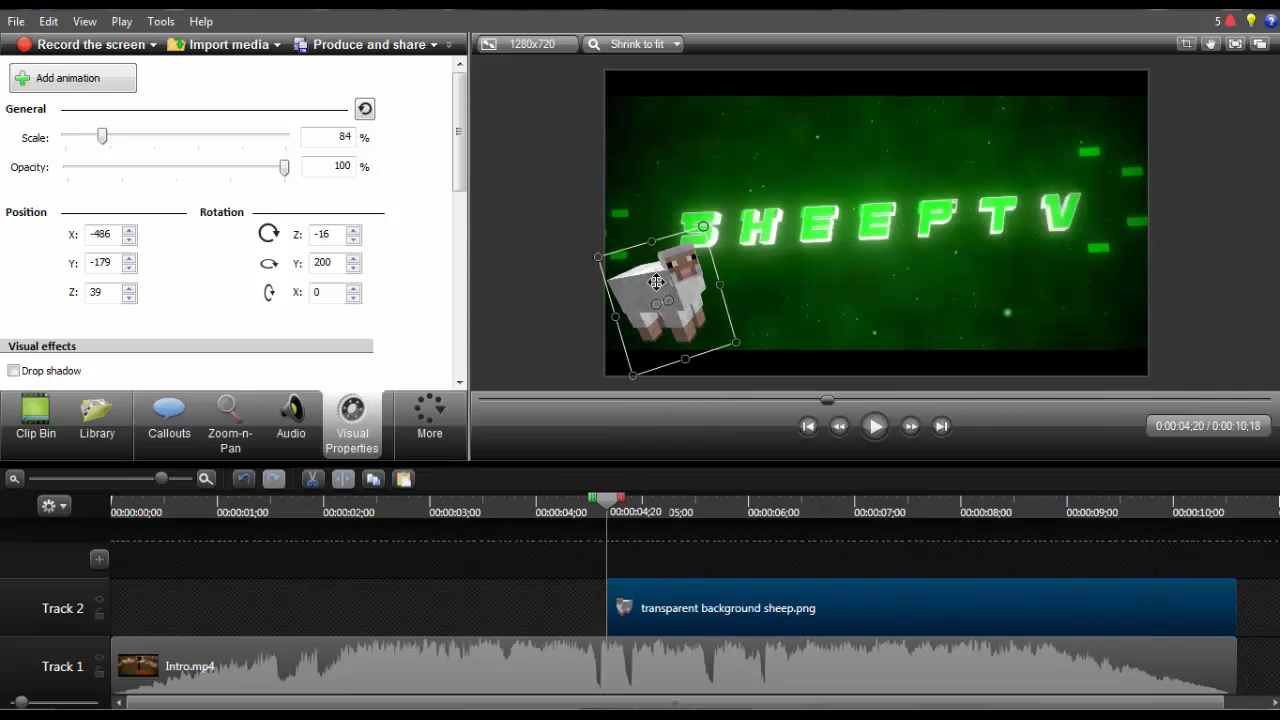
Step: Position the sheep at its starting spot in the bottom-left corner of the preview
left_click_drag(656, 280, 1108, 126)
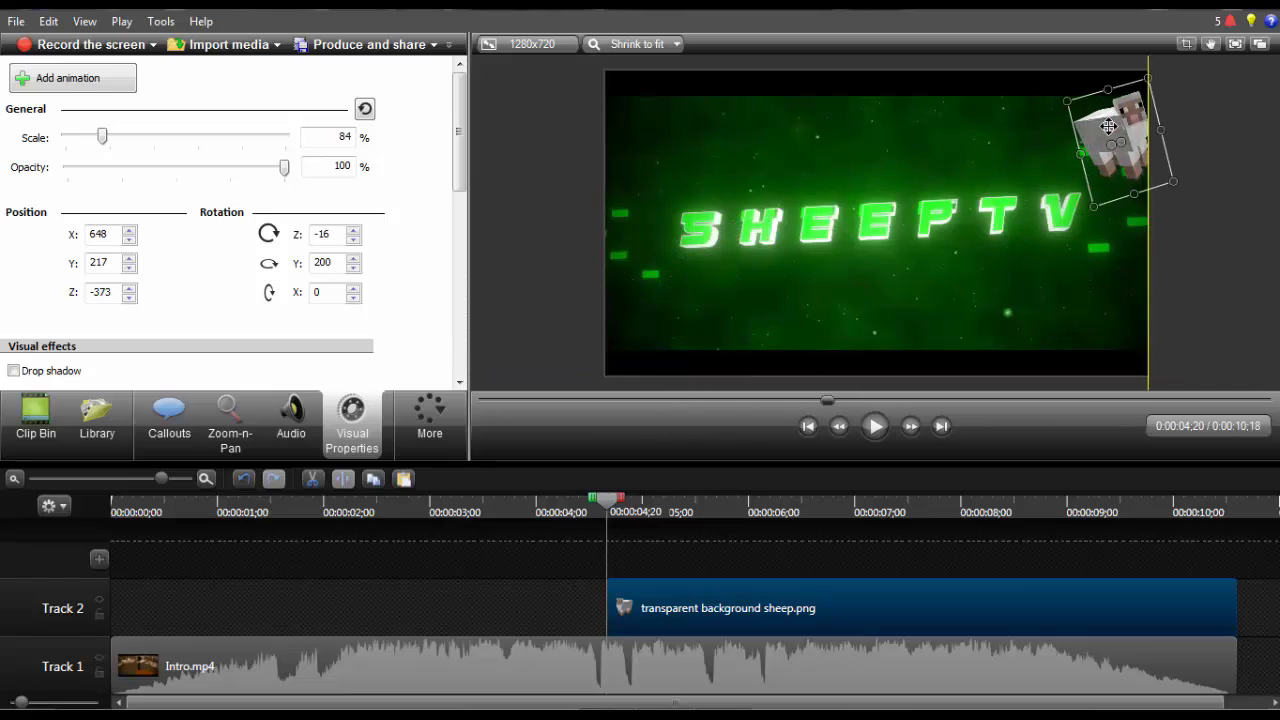
left_click_drag(1108, 126, 662, 310)
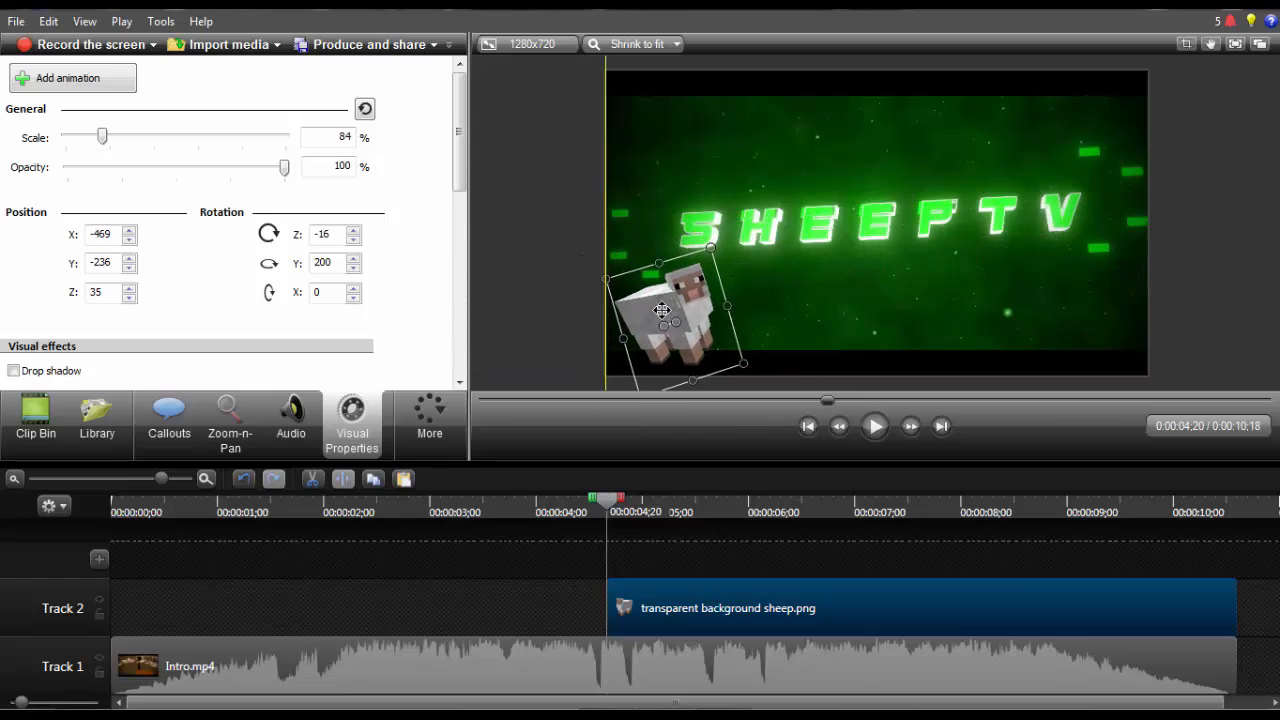
left_click_drag(662, 310, 658, 304)
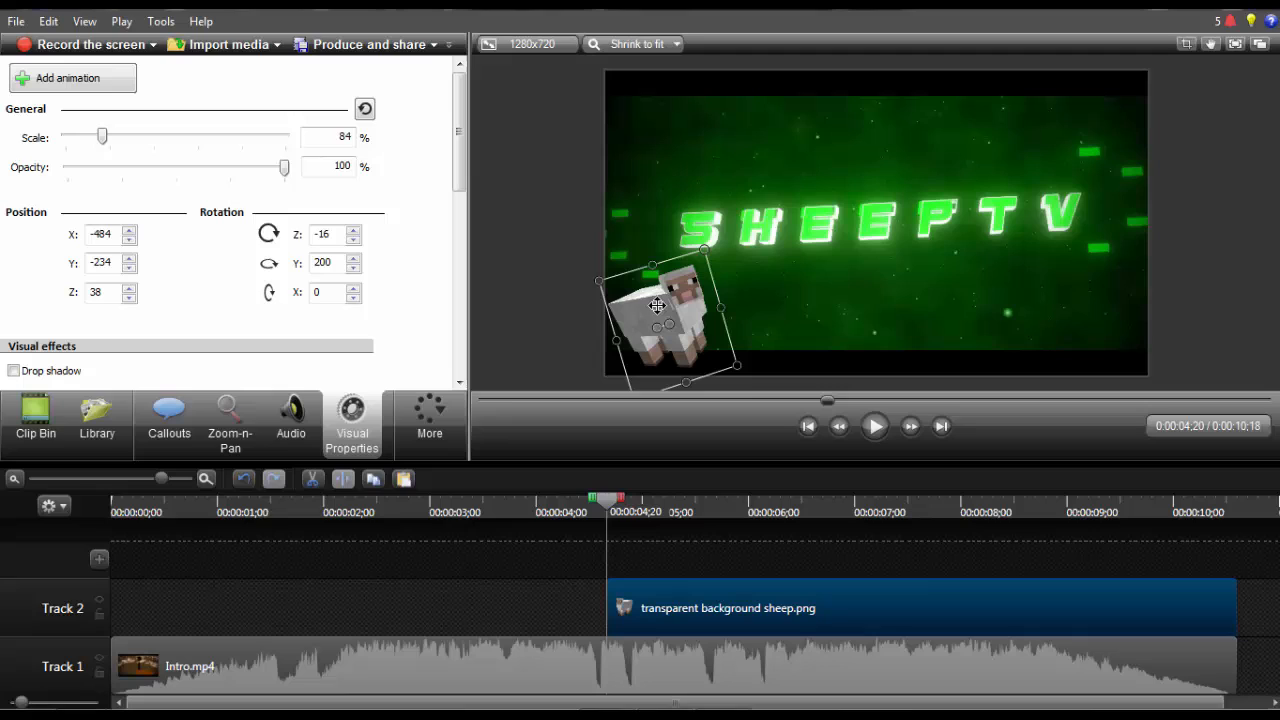
mouse_move(616, 364)
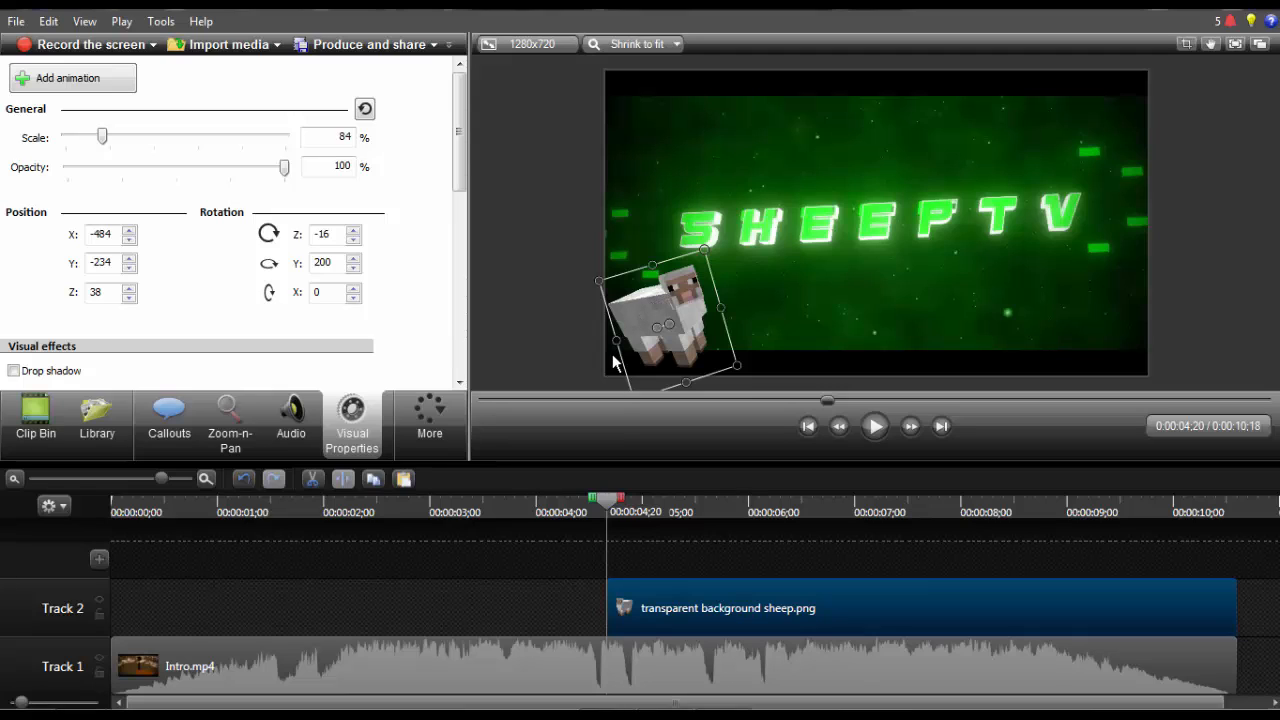
mouse_move(730, 288)
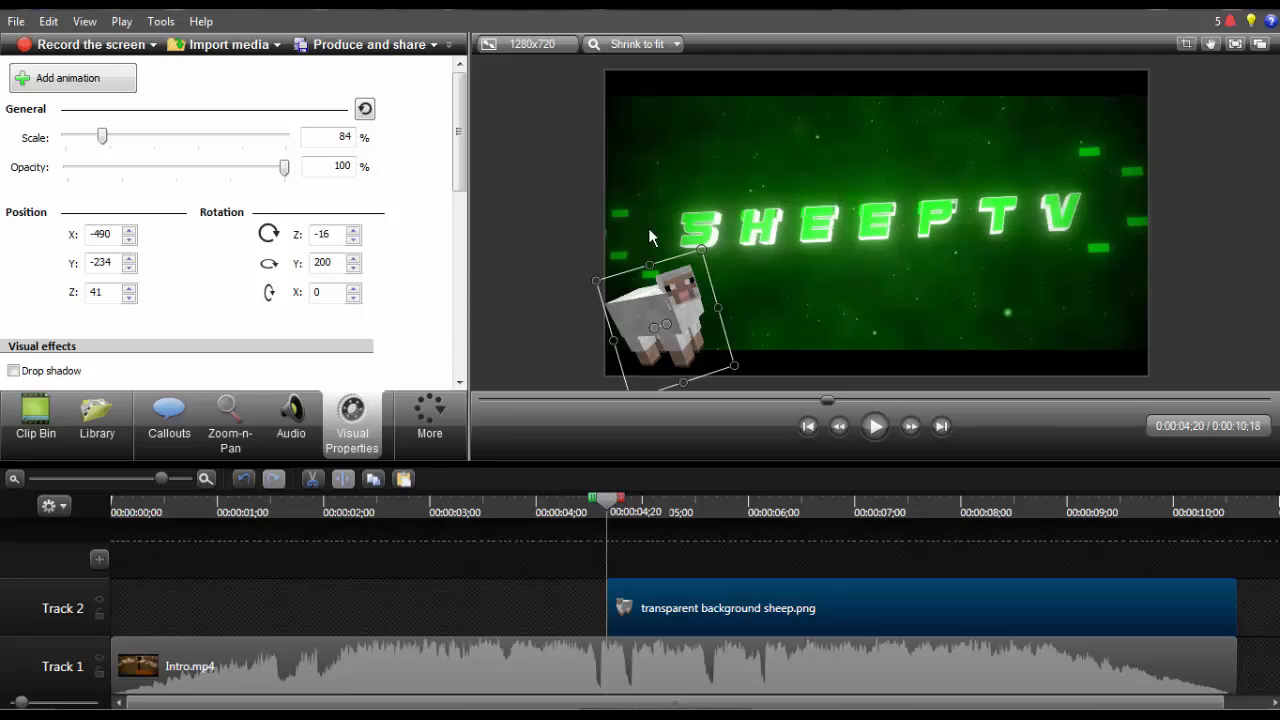
mouse_move(652, 314)
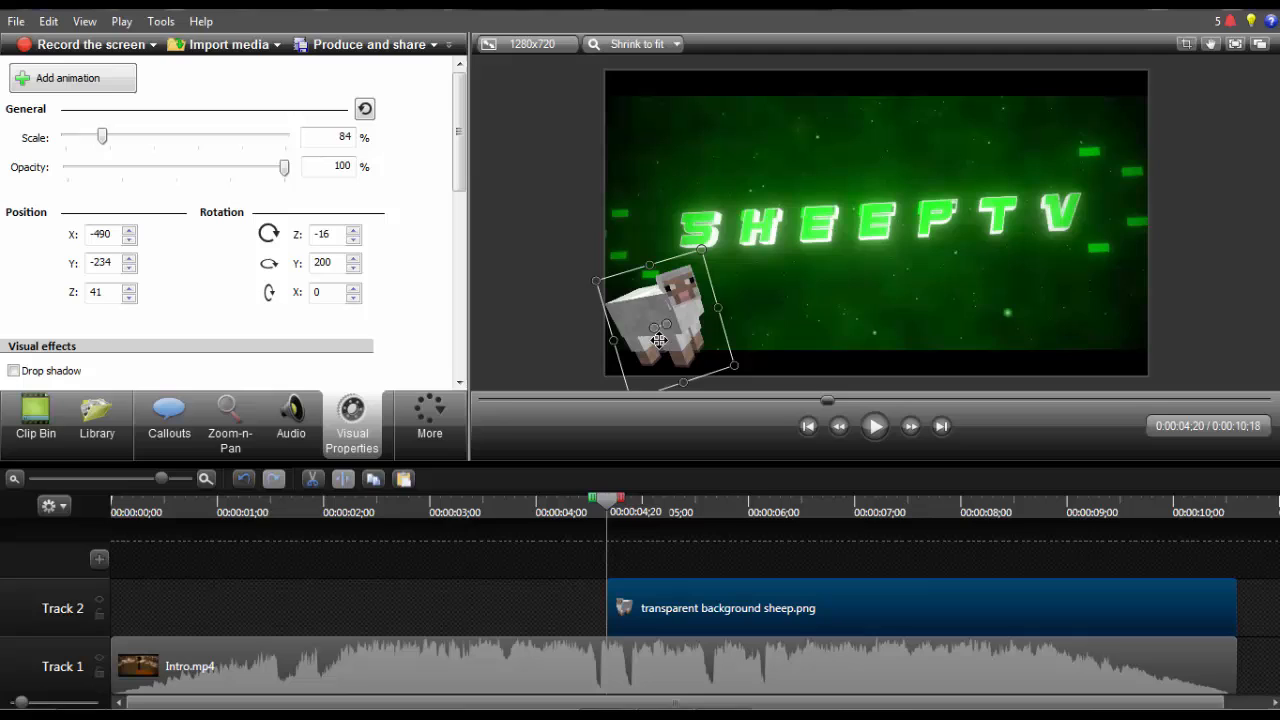
mouse_move(180, 100)
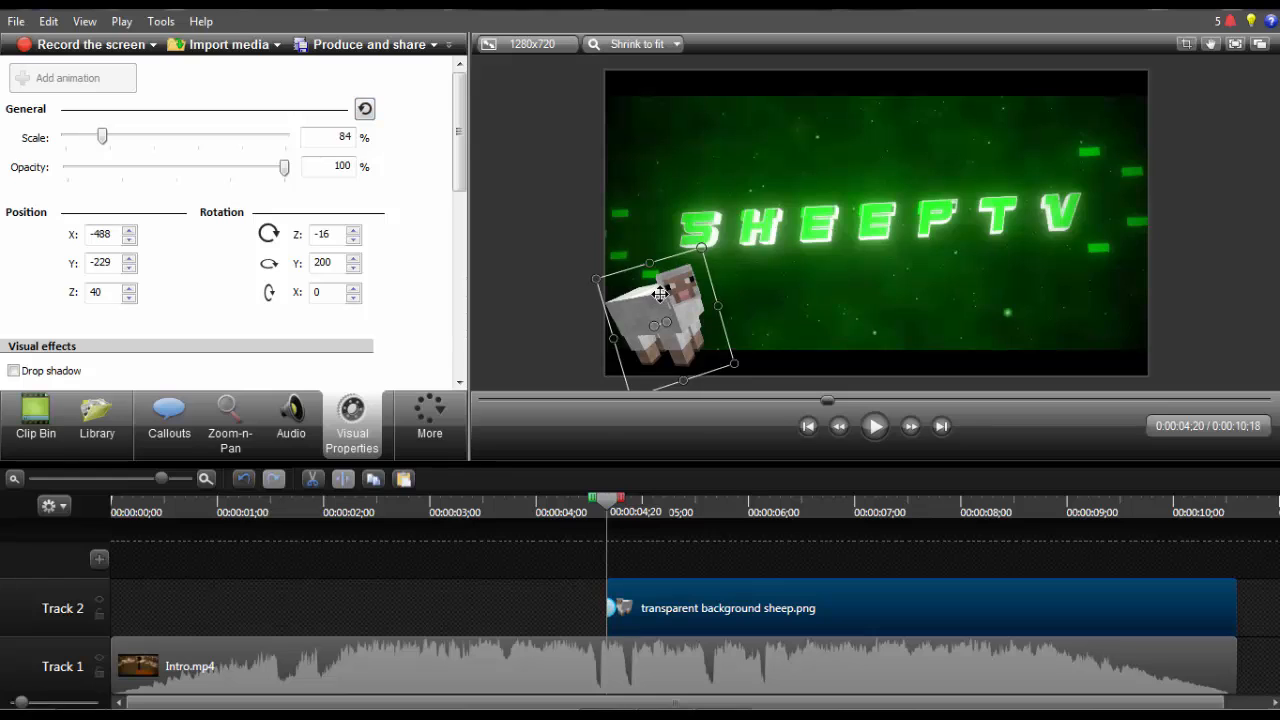
Step: Stretch the sheep's flight animation to about 00:00:01;11 and park the playhead before the clip
left_click_drag(660, 296, 1080, 104)
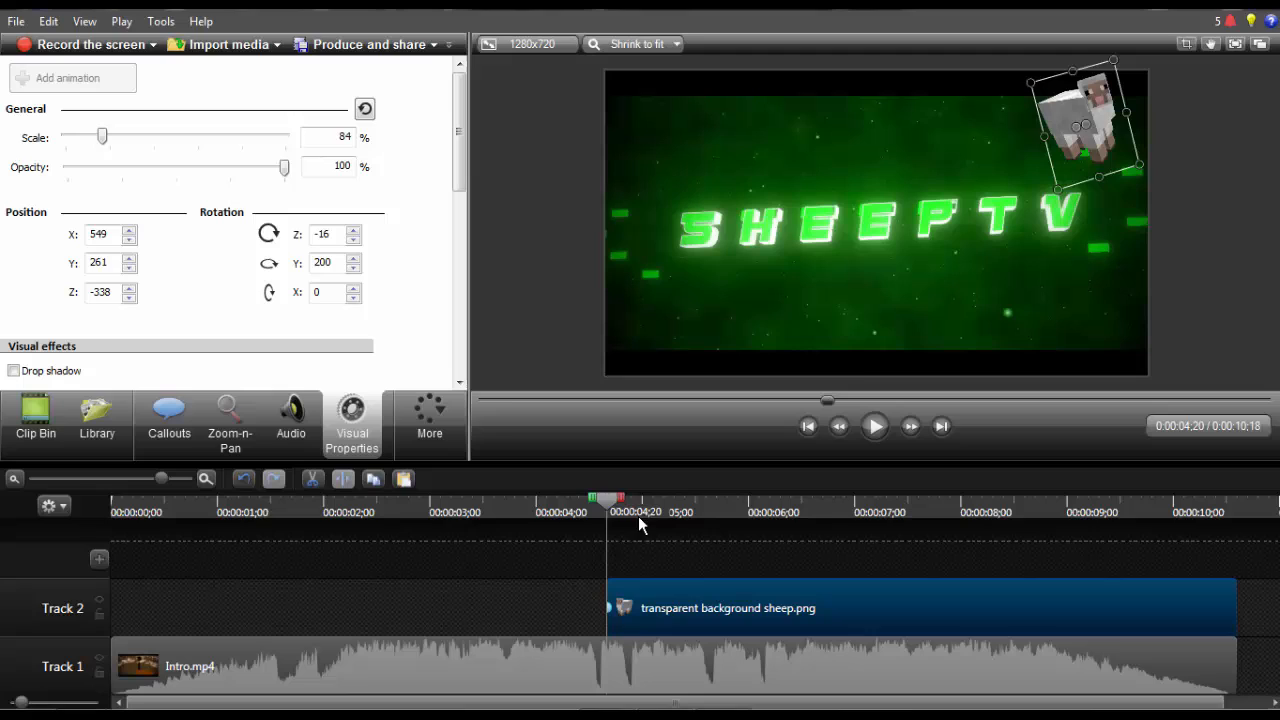
mouse_move(648, 590)
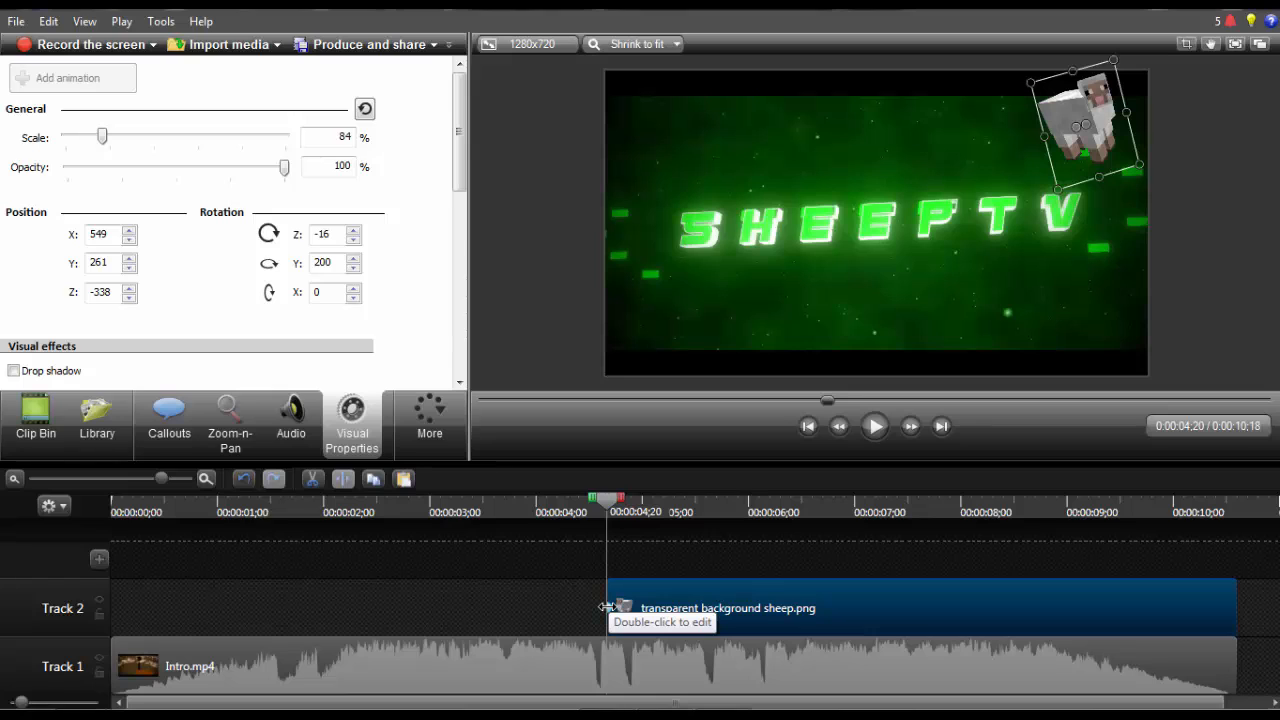
left_click_drag(1076, 120, 716, 300)
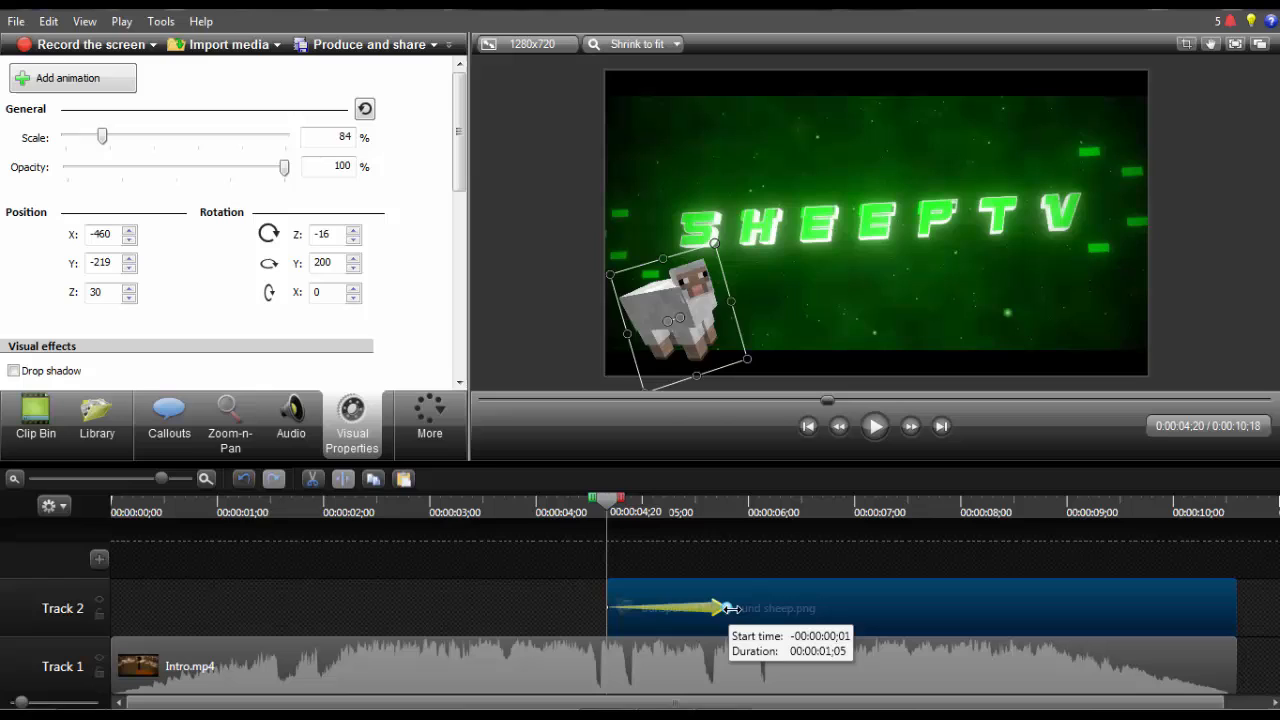
left_click_drag(716, 608, 740, 608)
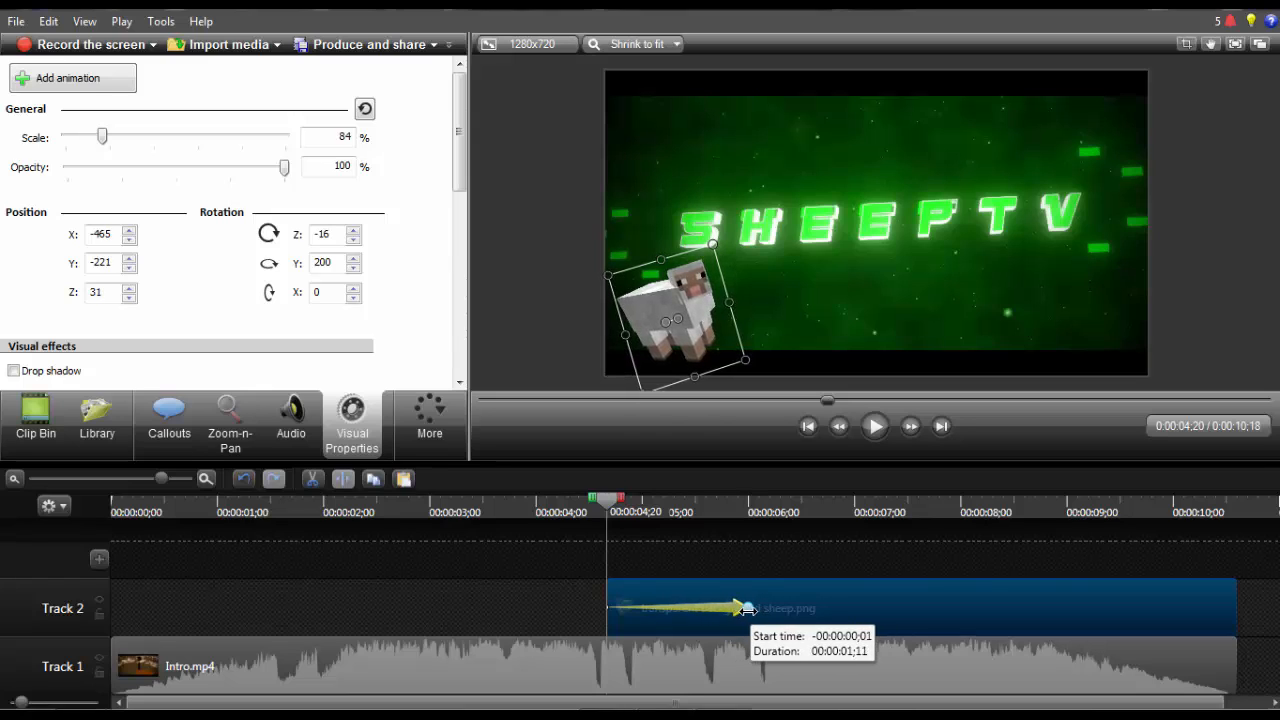
left_click(550, 500)
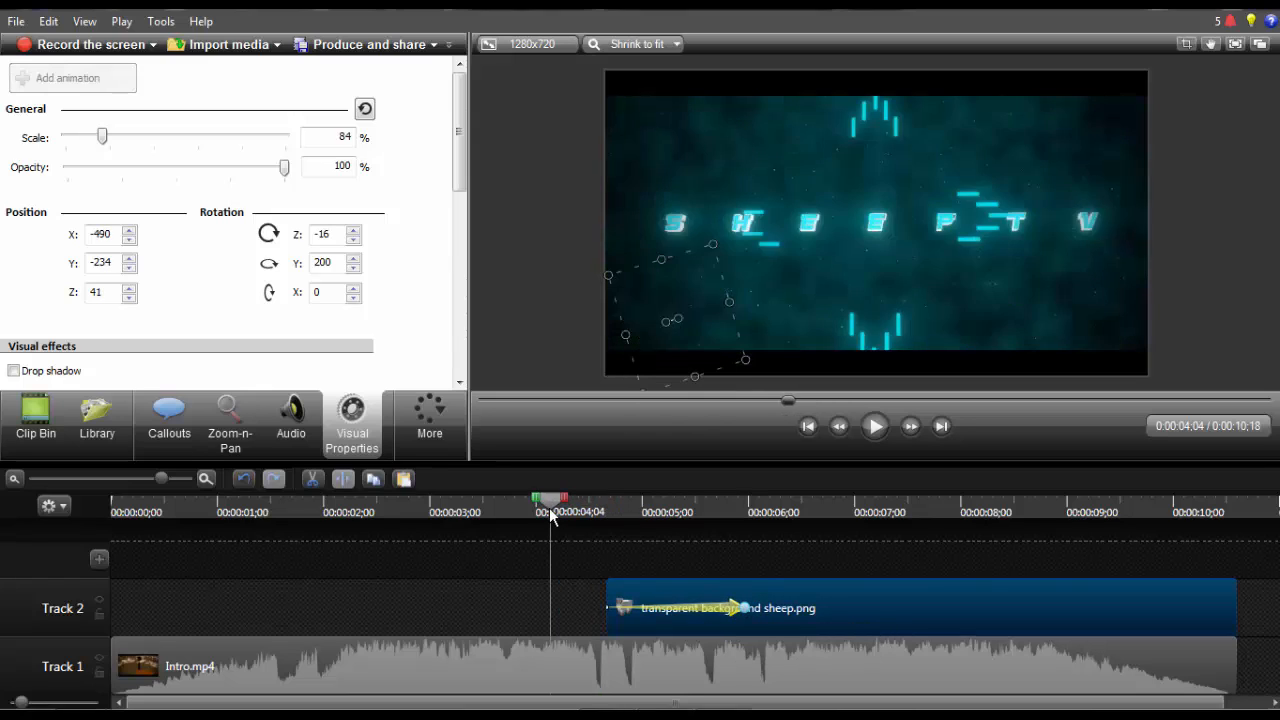
Step: Play and pause the intro preview repeatedly to check the sheep's flight timing
left_click(874, 426)
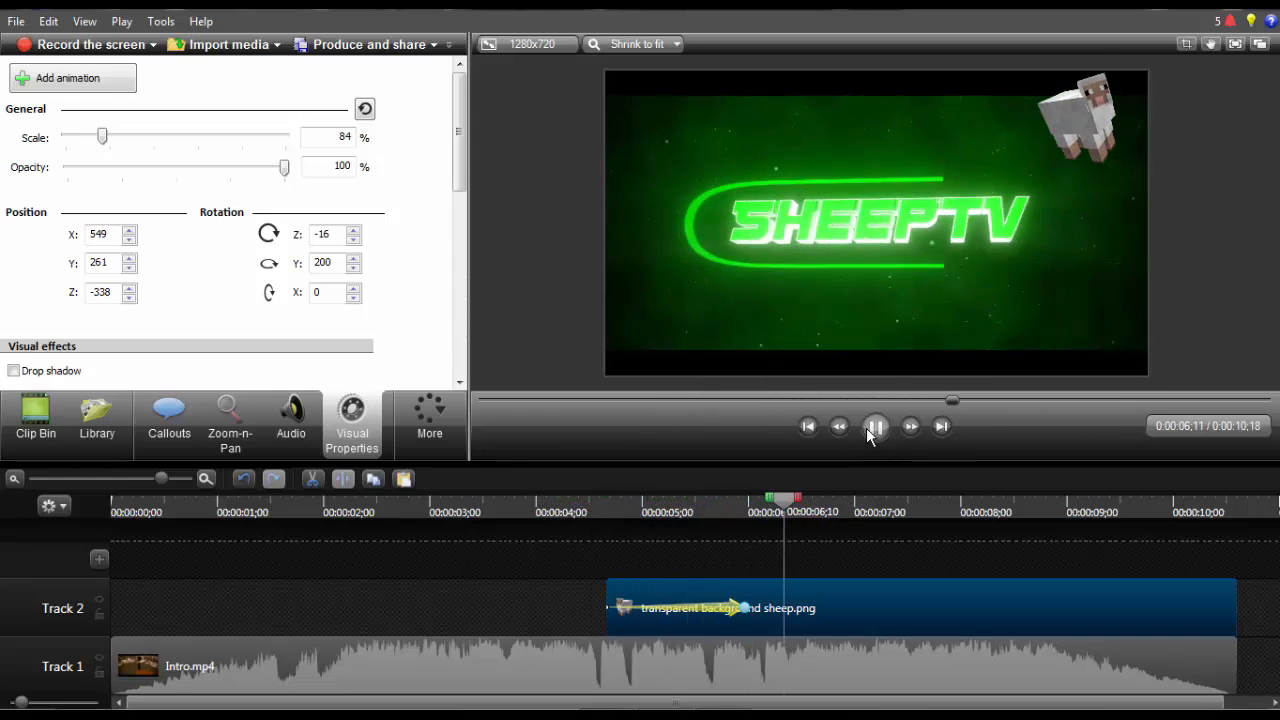
left_click(874, 426)
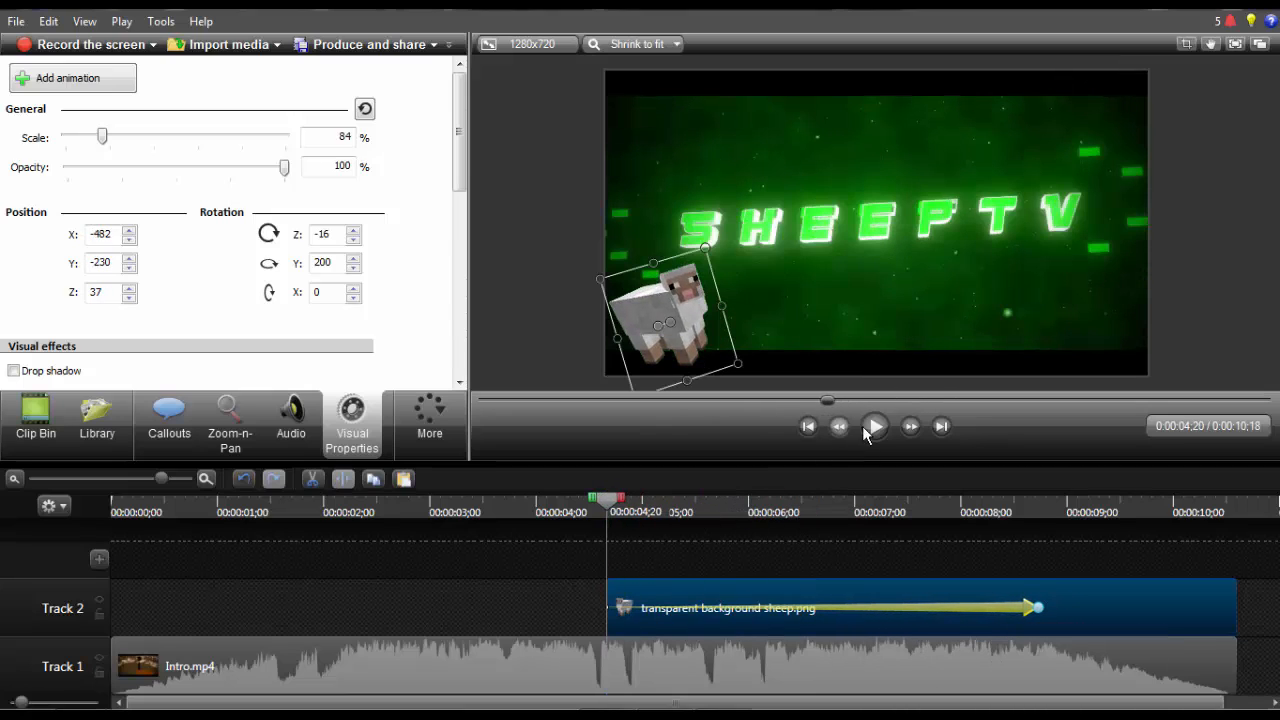
left_click(874, 424)
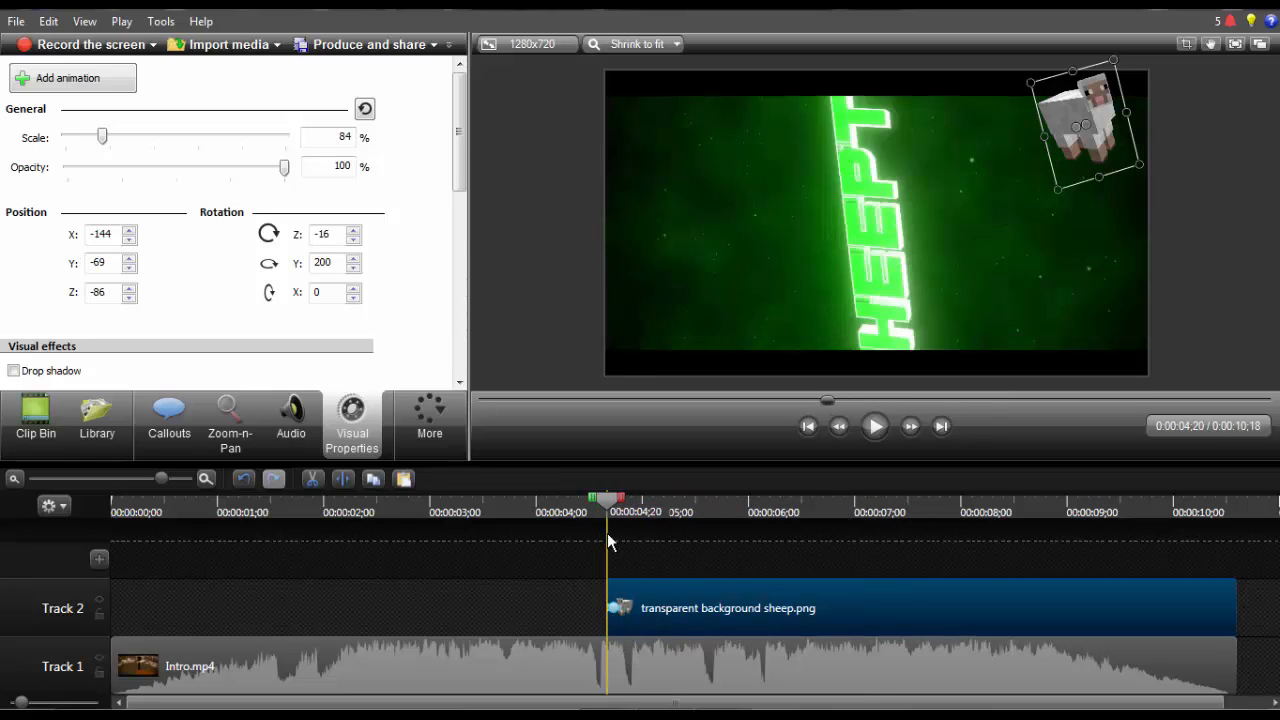
left_click(874, 424)
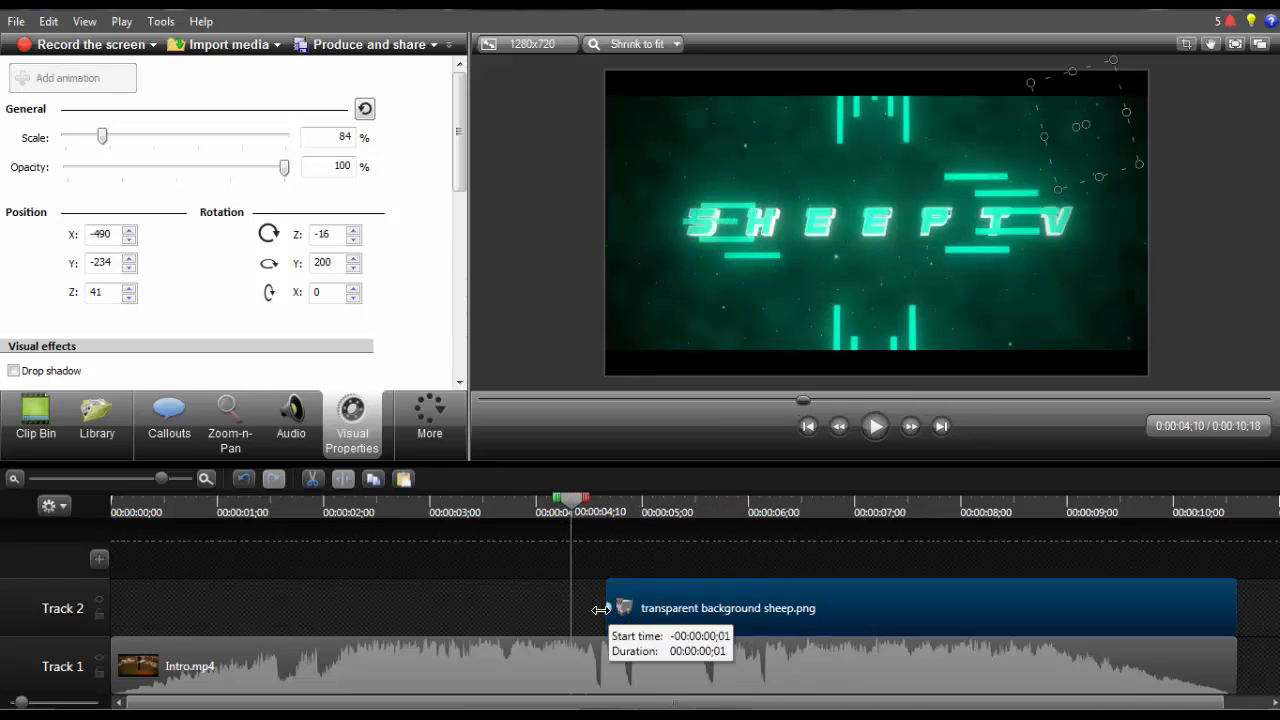
left_click(874, 426)
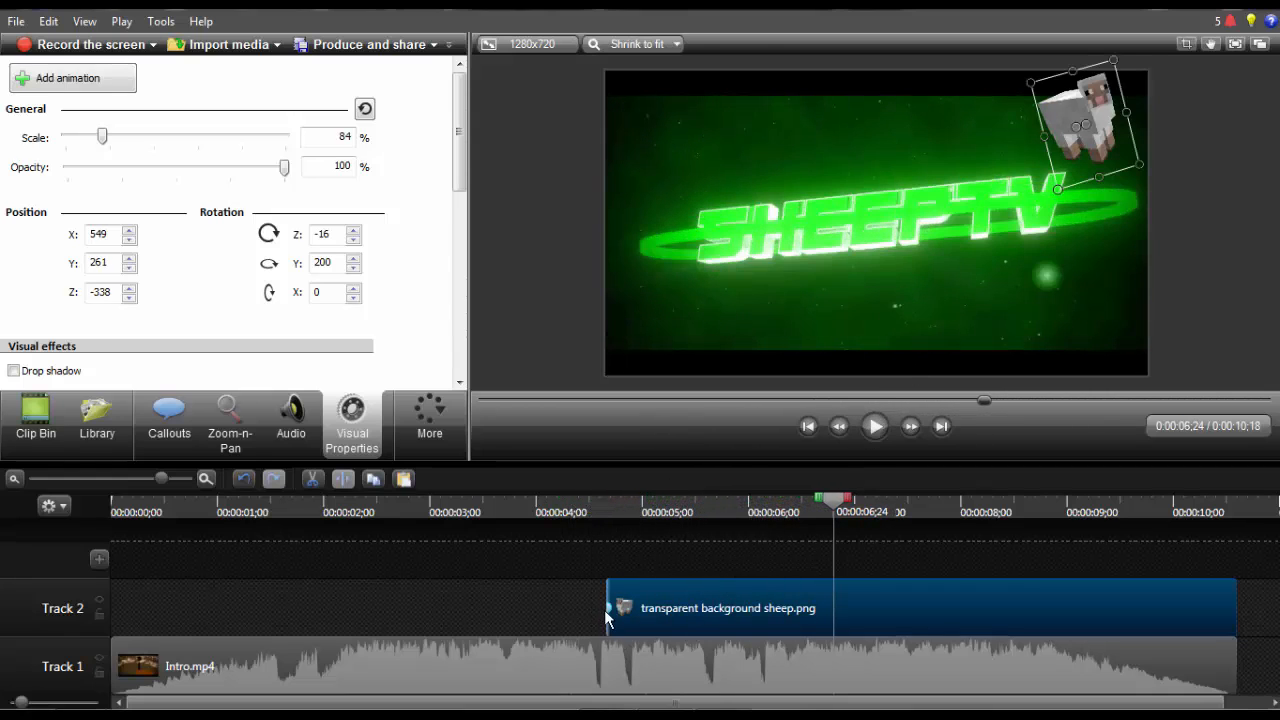
mouse_move(696, 490)
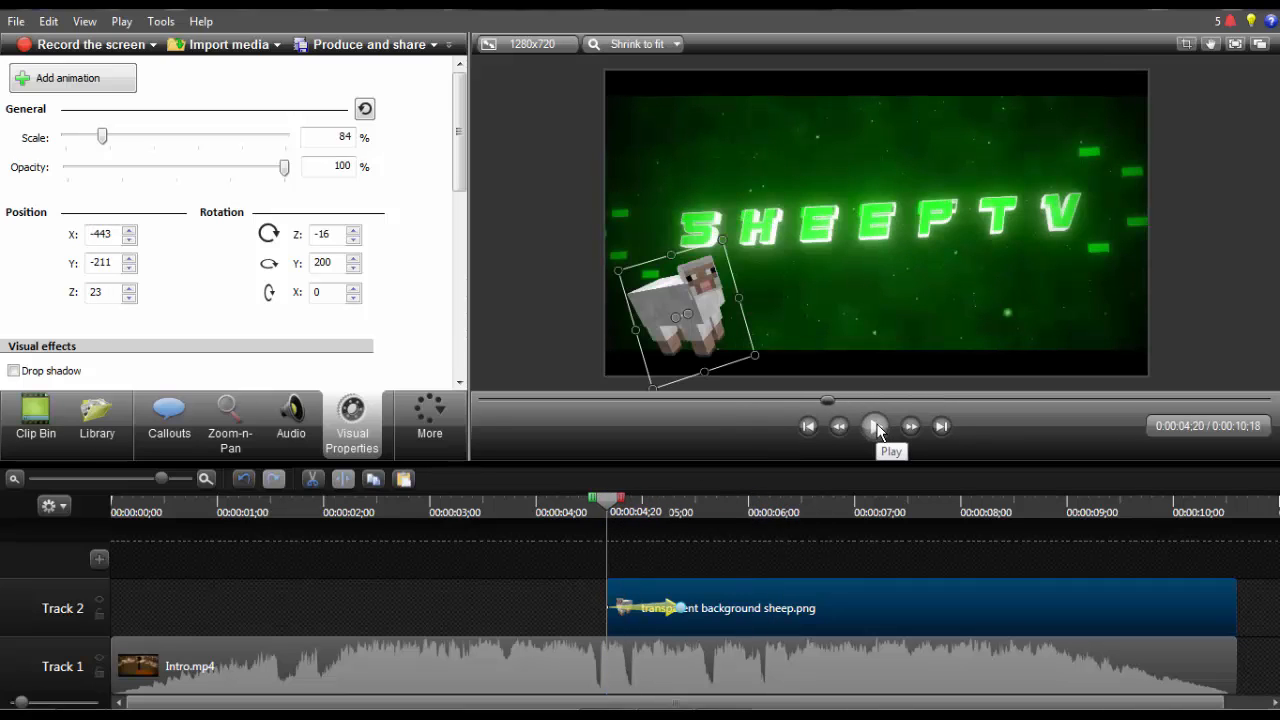
Step: Preview the intro, then retime the sheep's flight to about seven frames ending upper-right
left_click(874, 426)
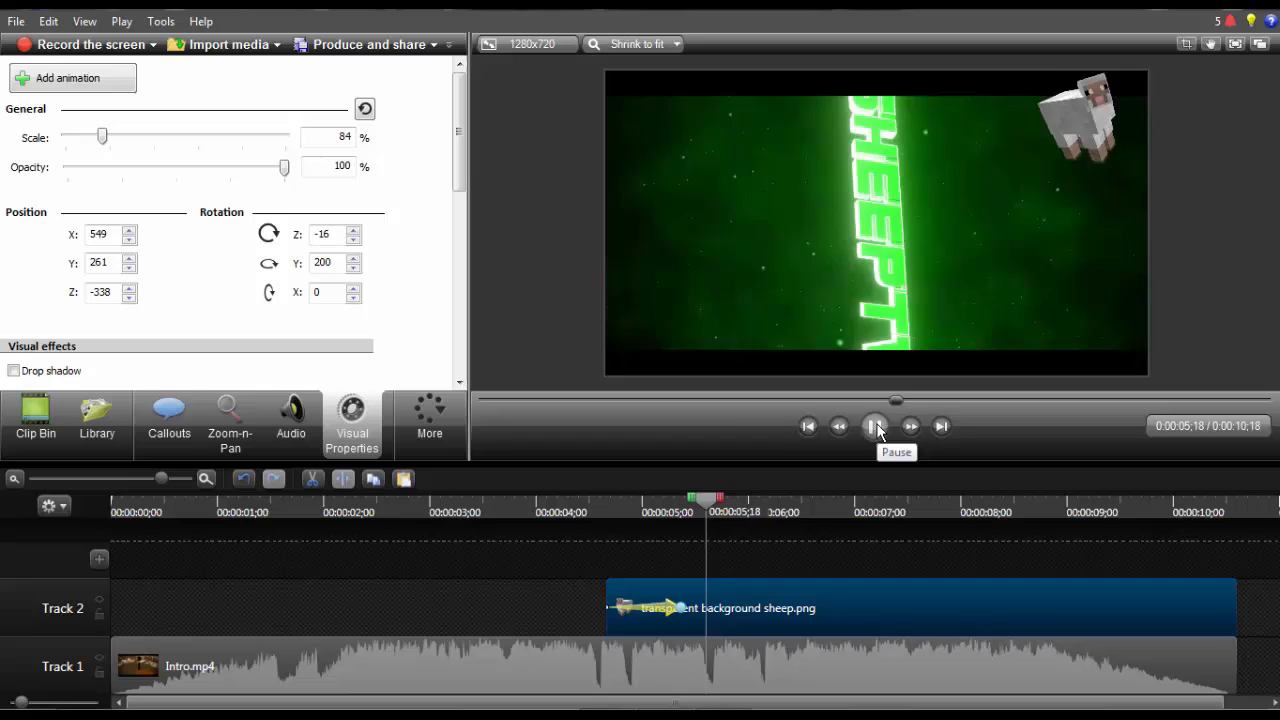
left_click(874, 426)
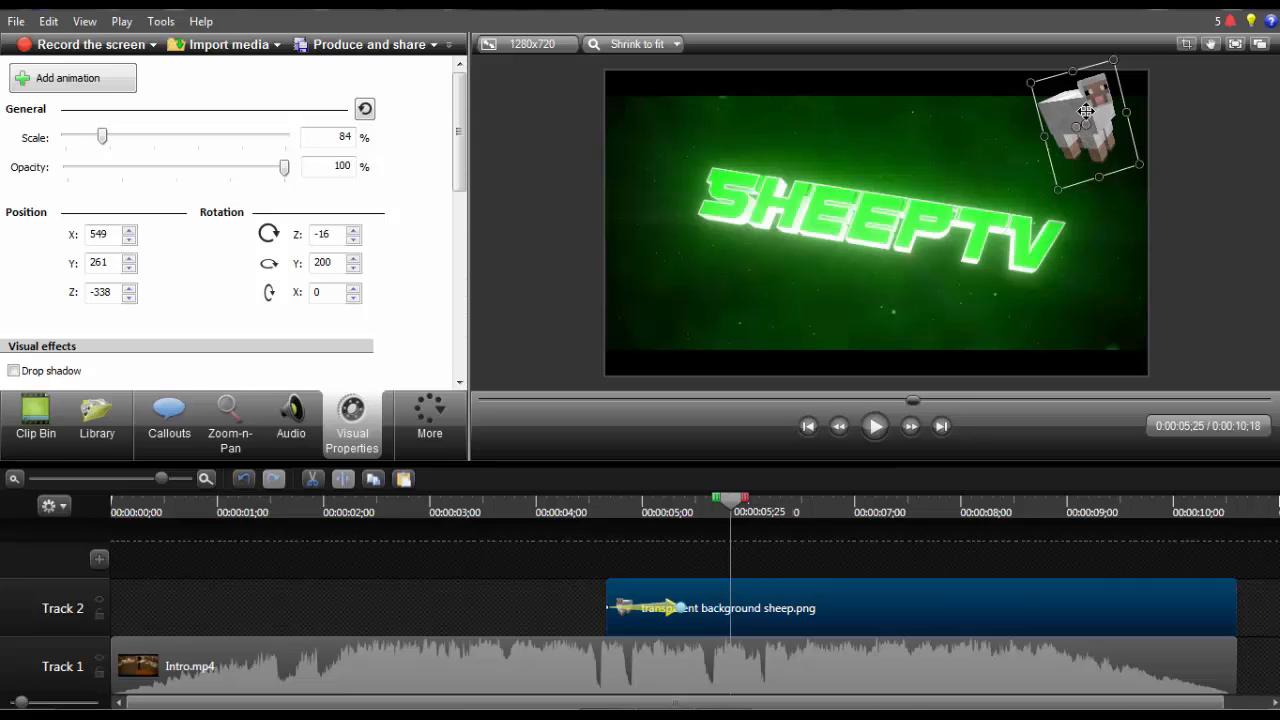
left_click_drag(1084, 110, 744, 264)
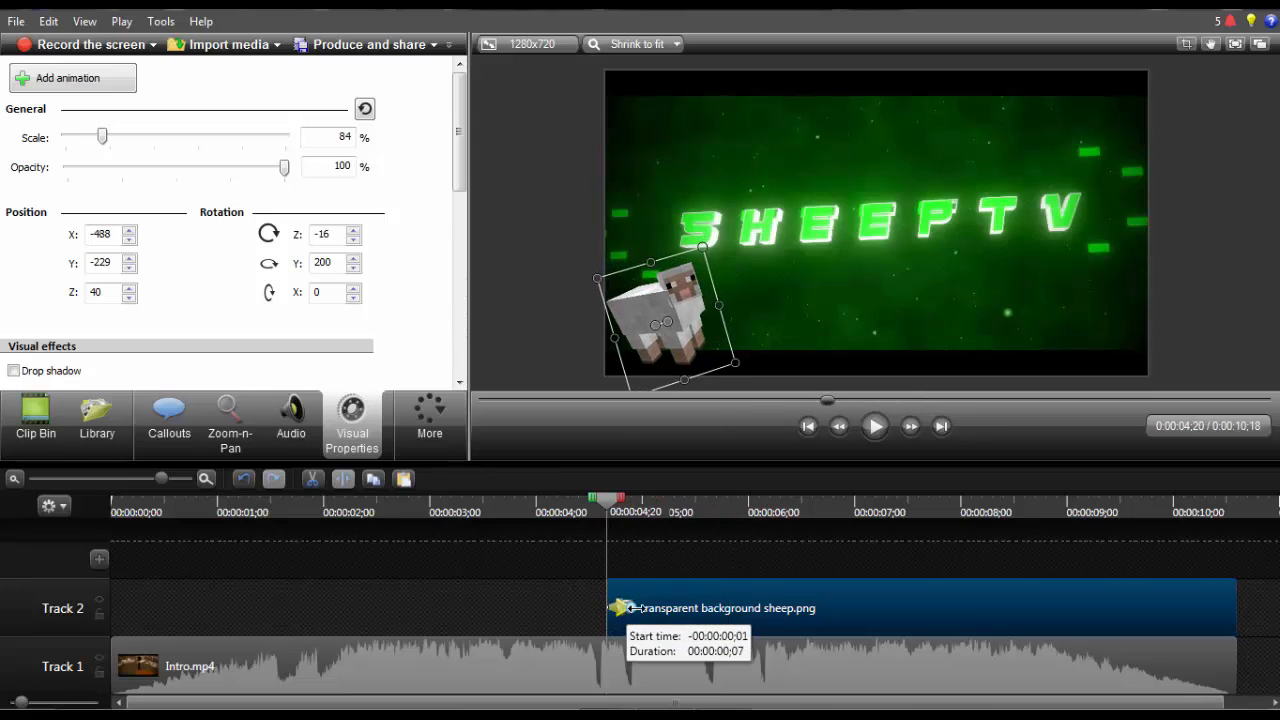
left_click_drag(664, 320, 664, 316)
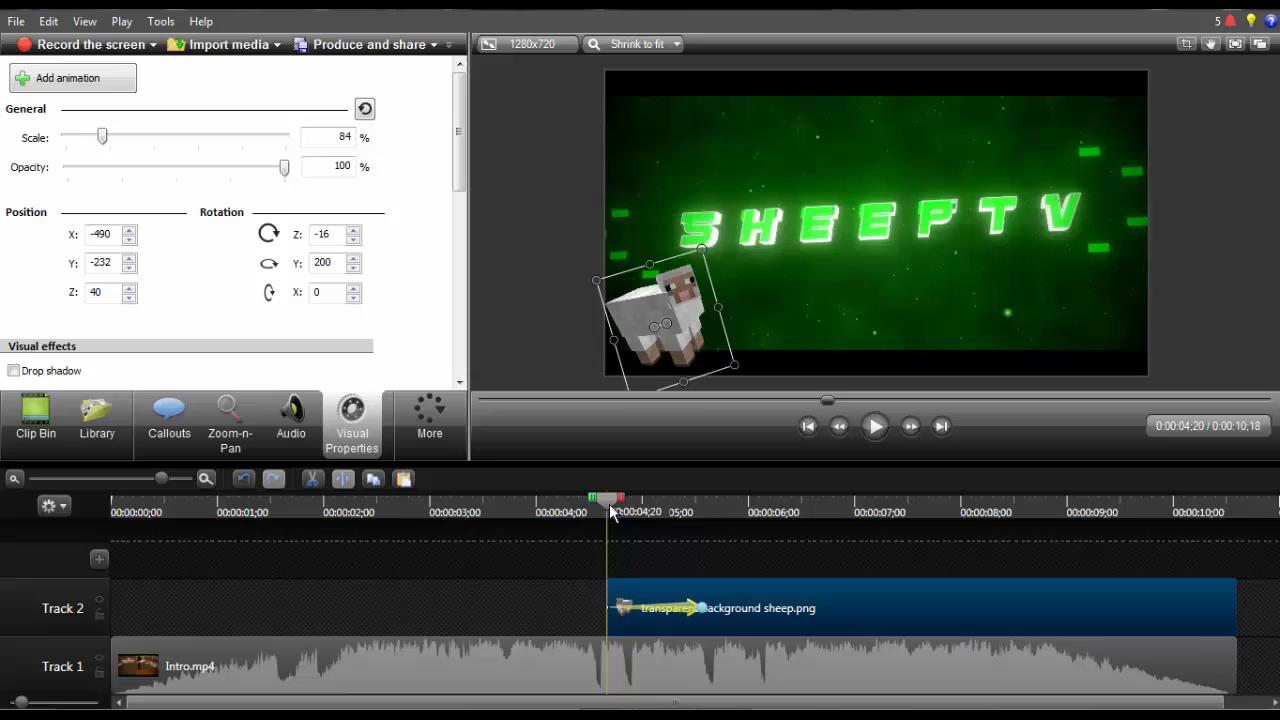
left_click(648, 498)
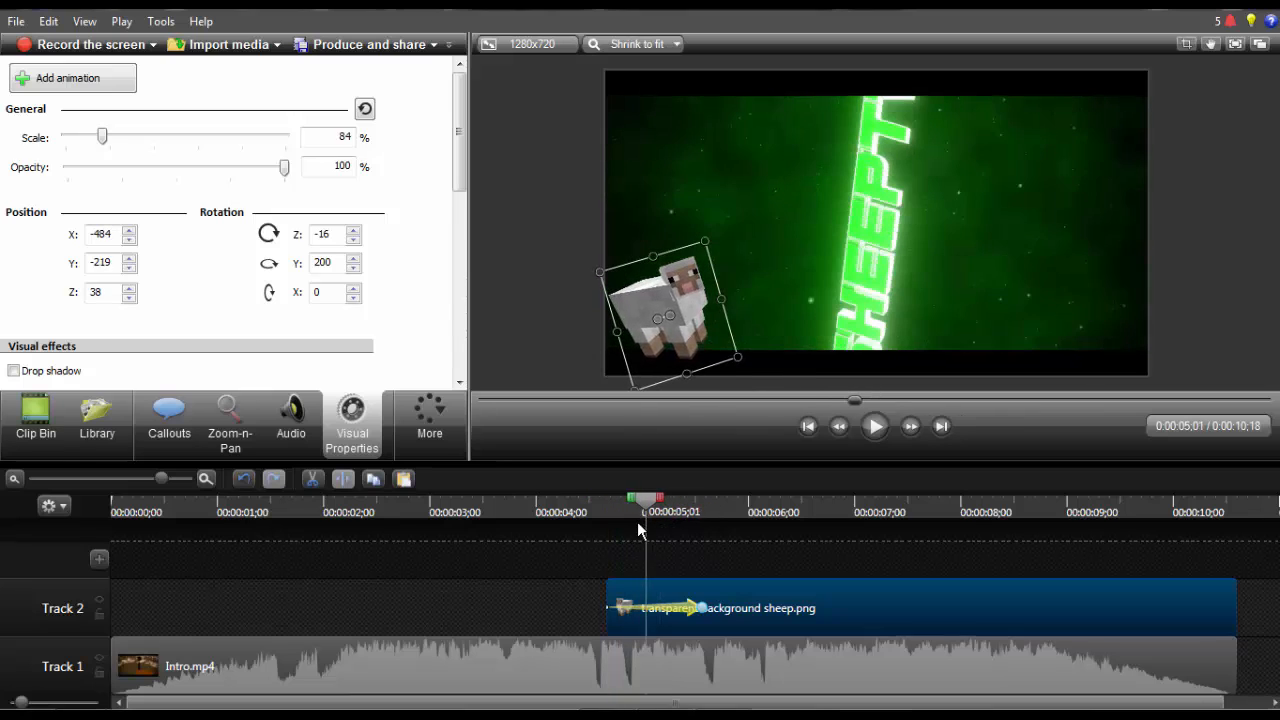